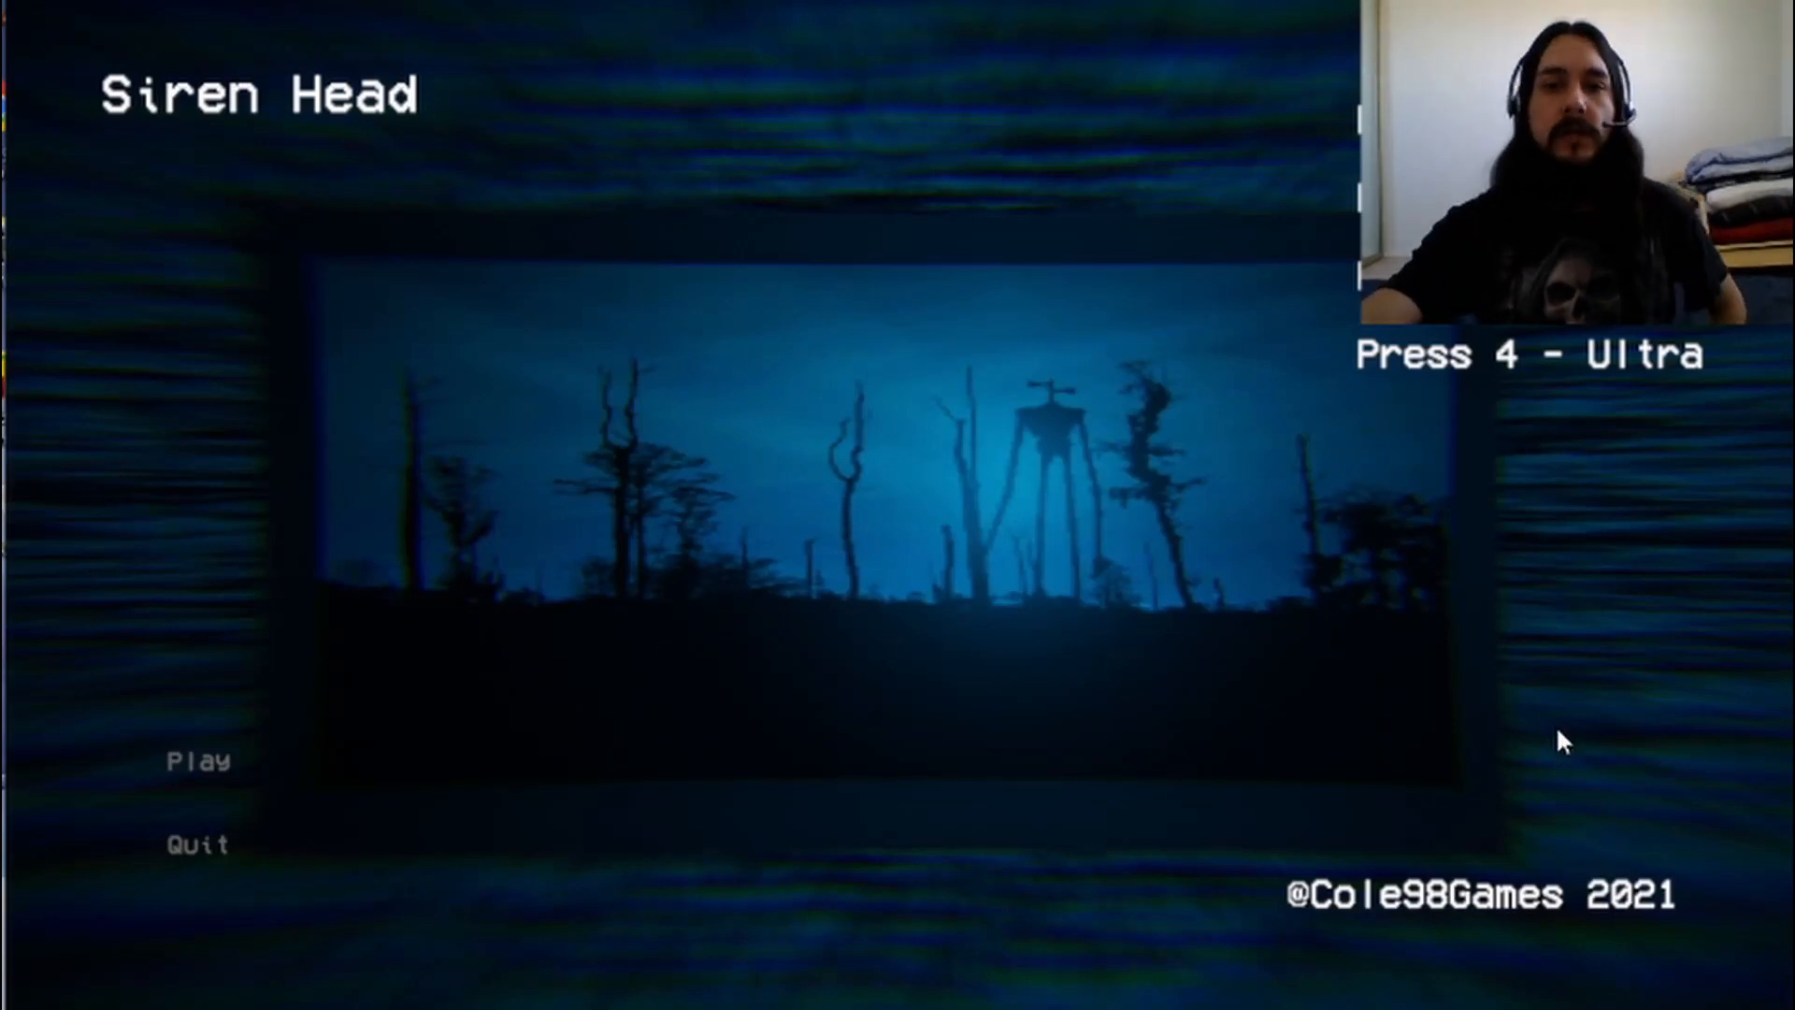
mouse_move(1554, 685)
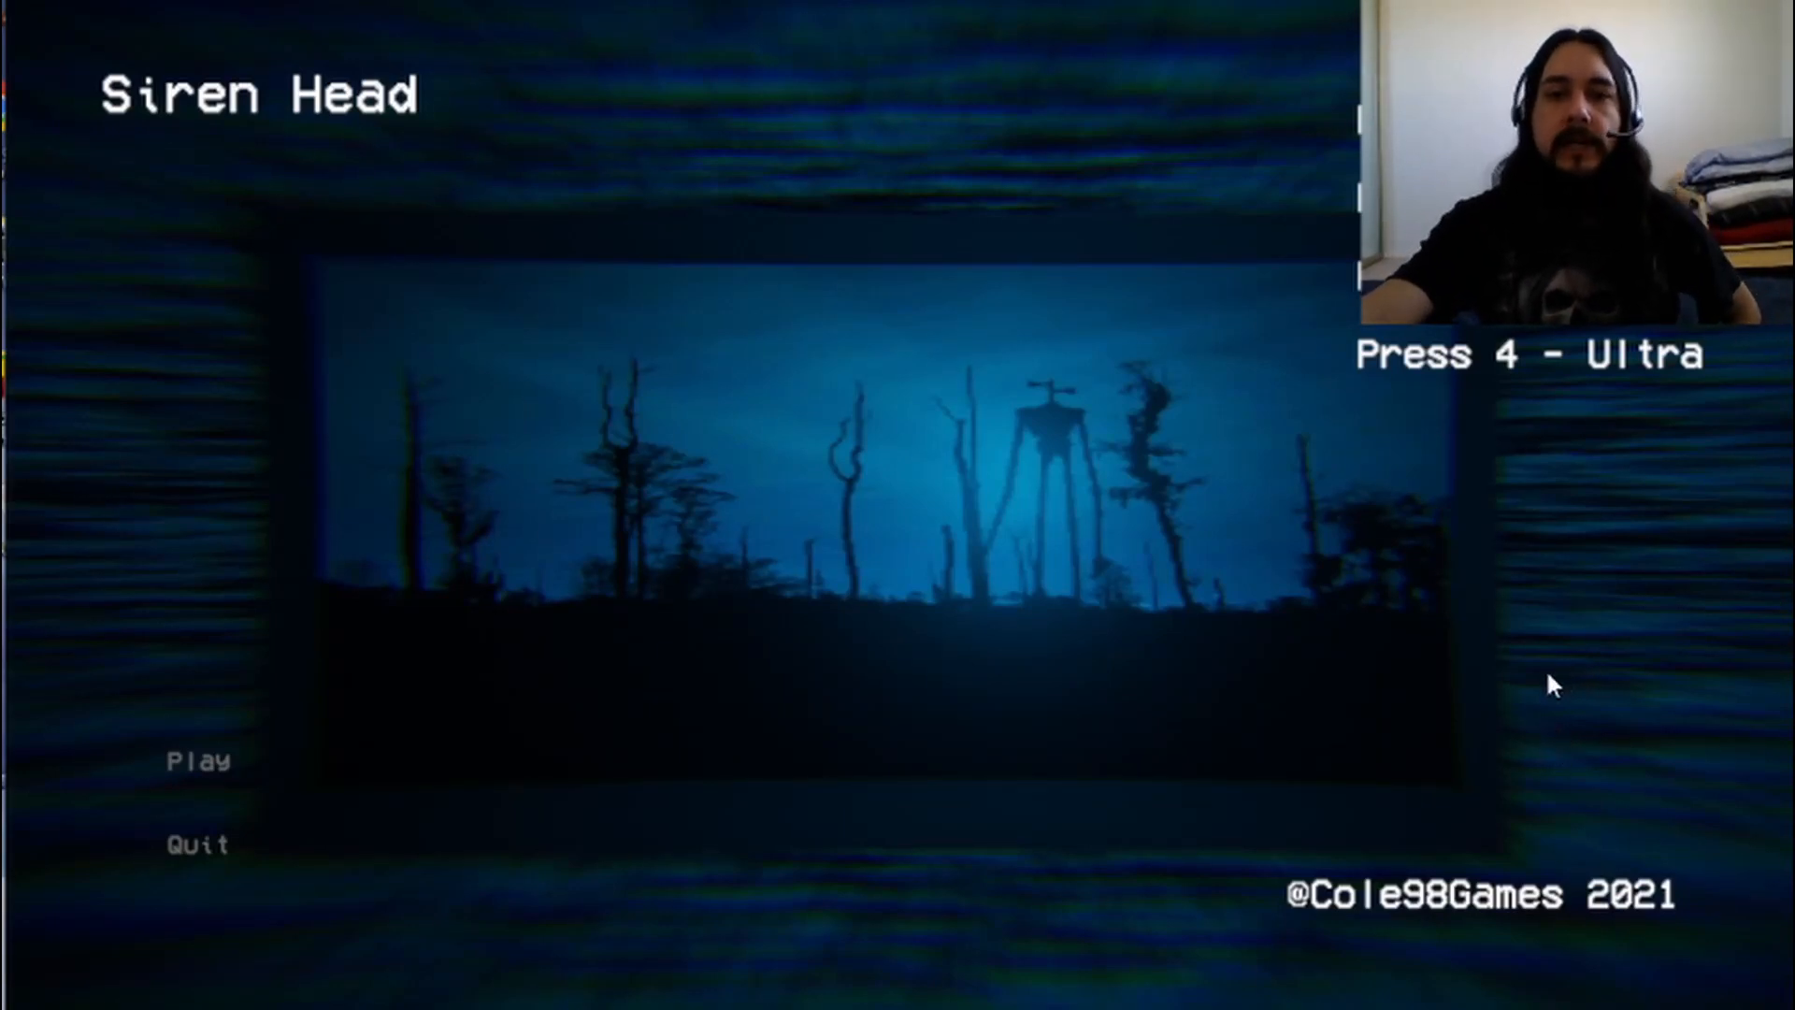
mouse_move(1539, 707)
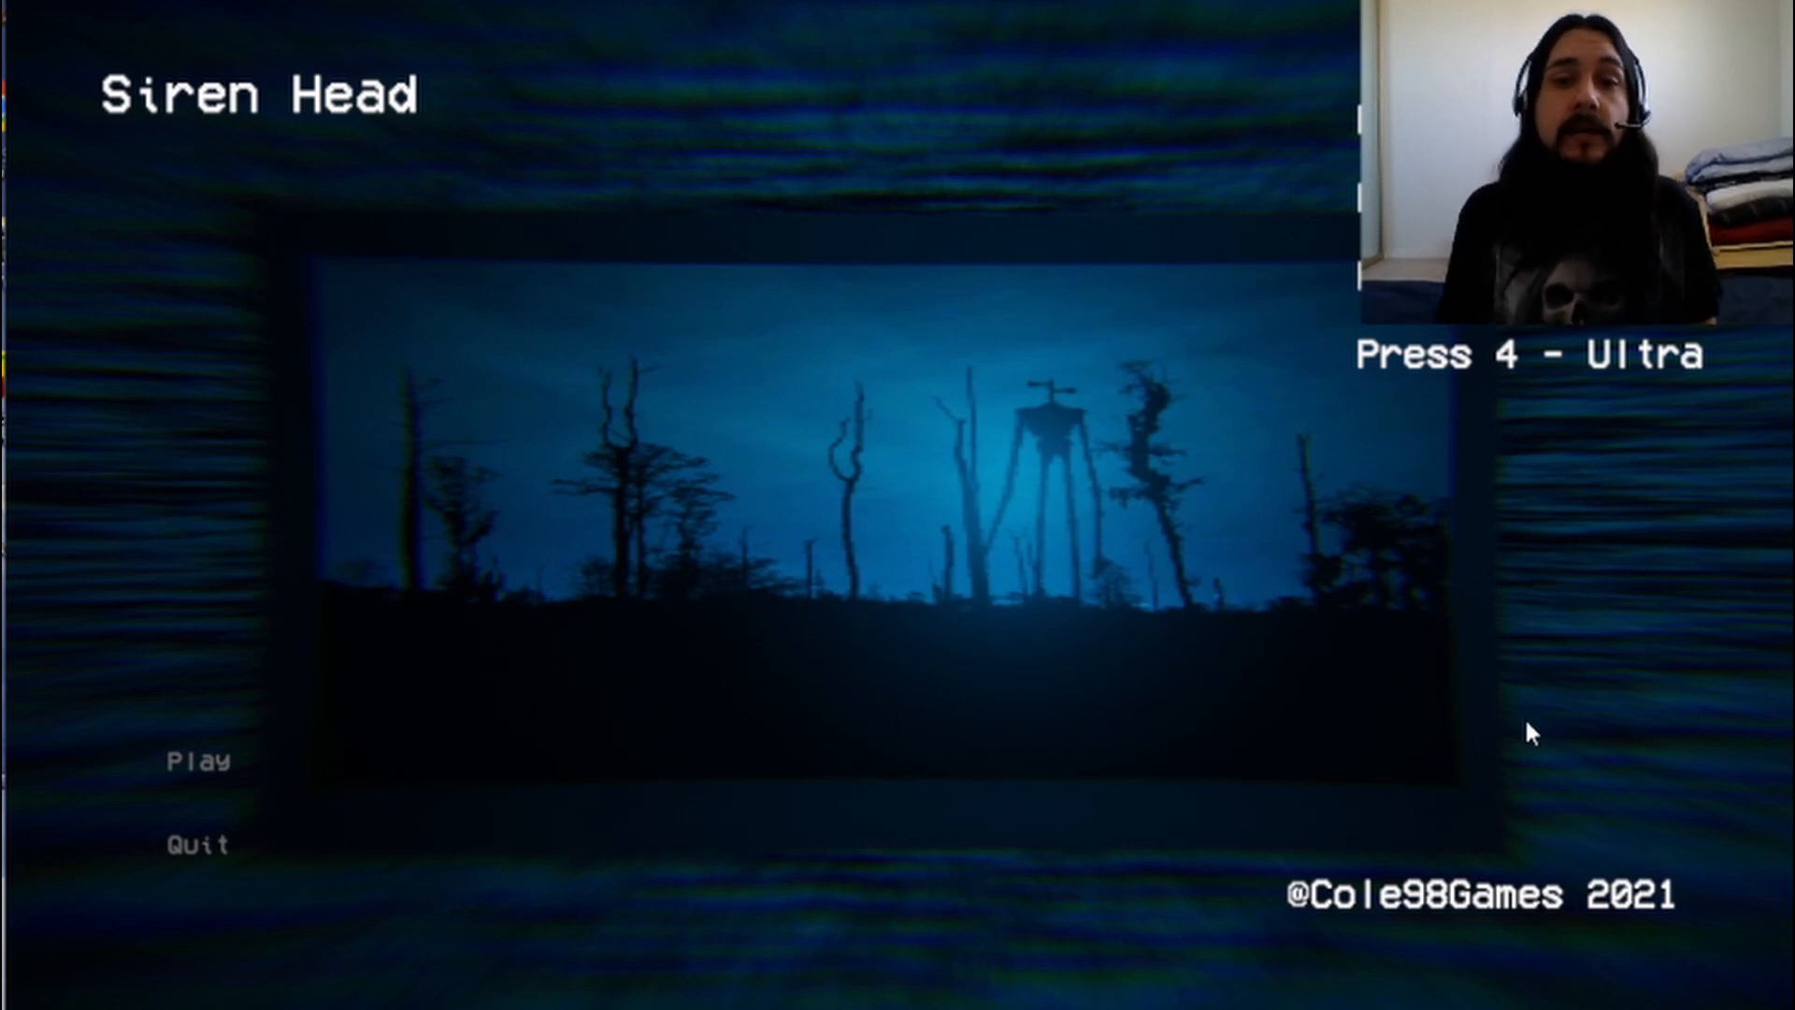
mouse_move(1637, 594)
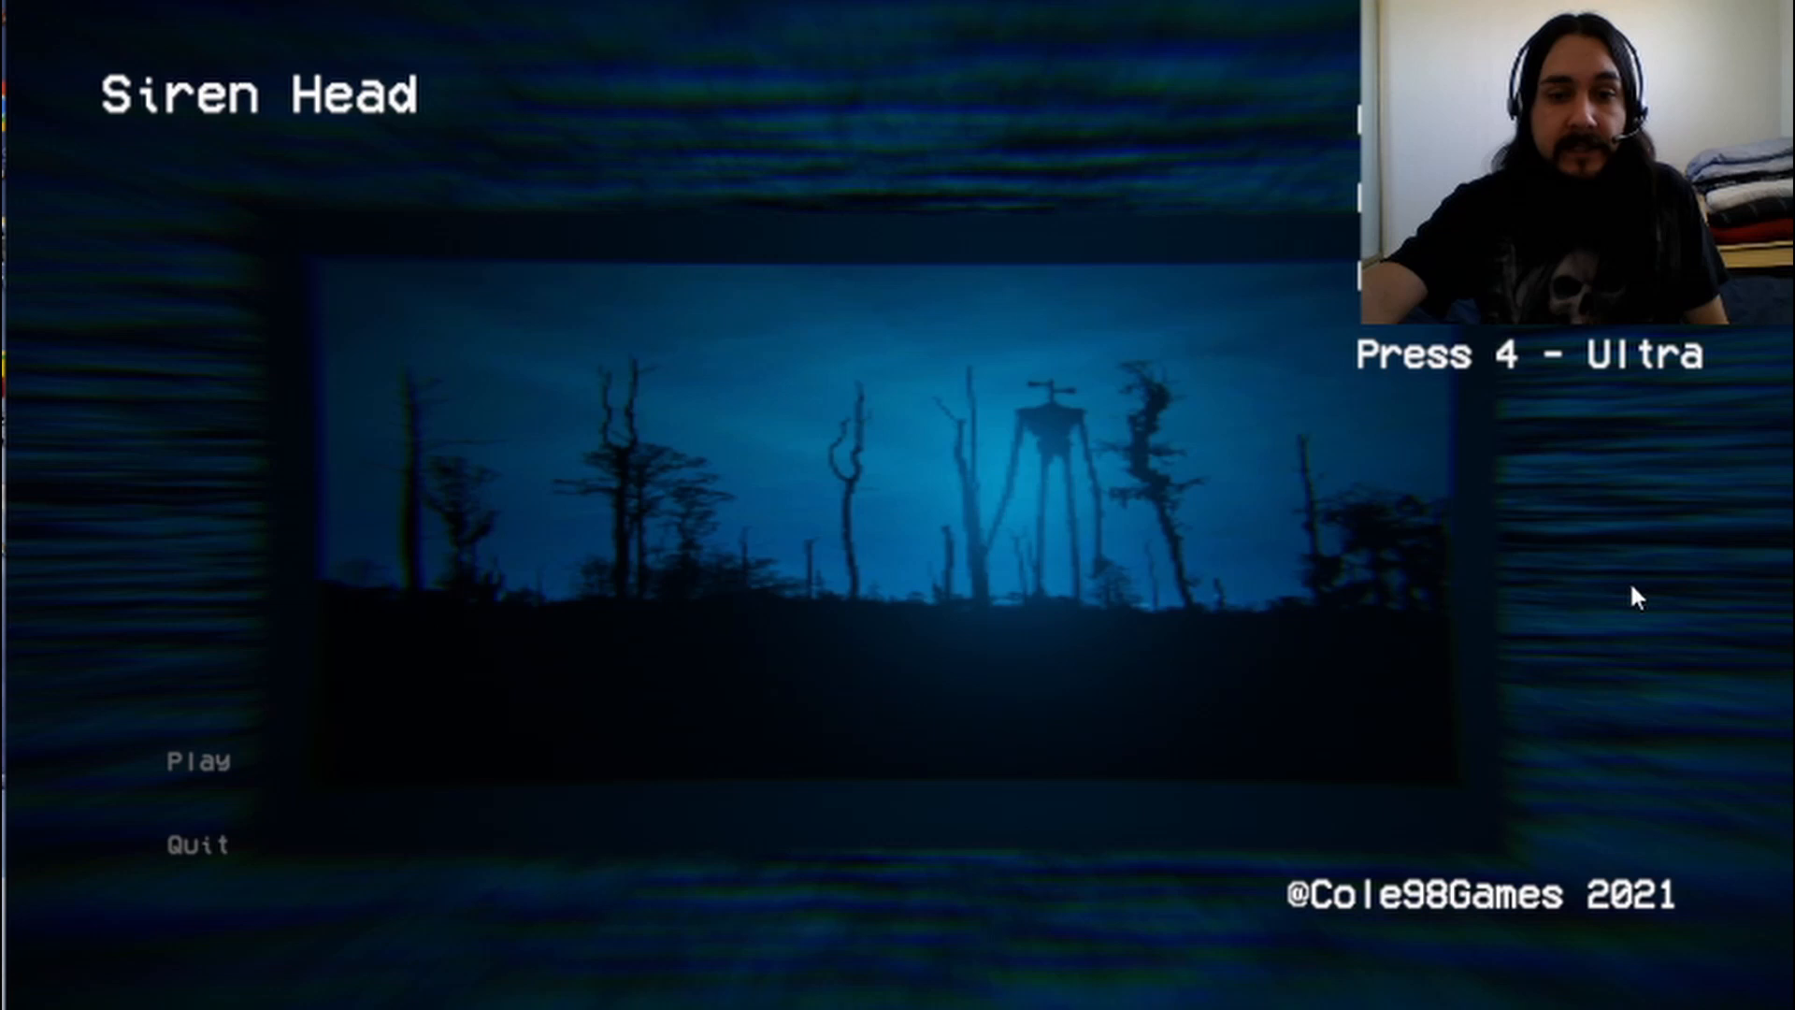
mouse_move(1404, 621)
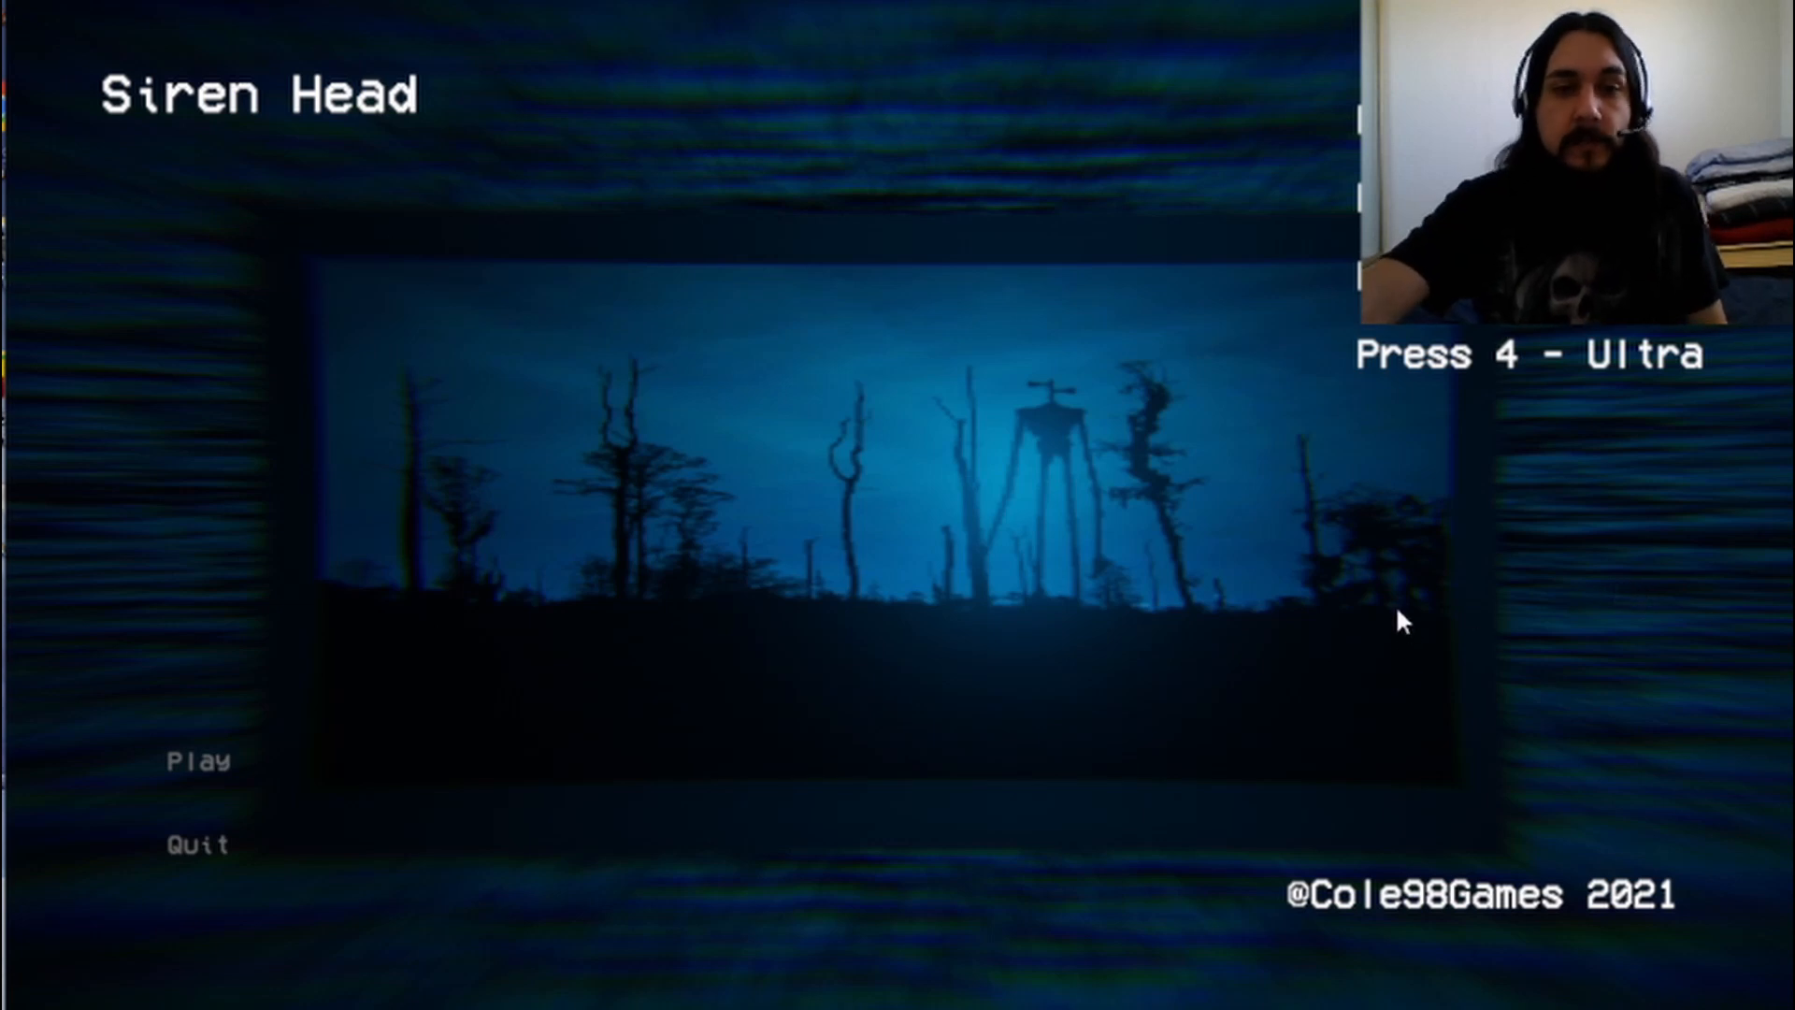
mouse_move(1439, 615)
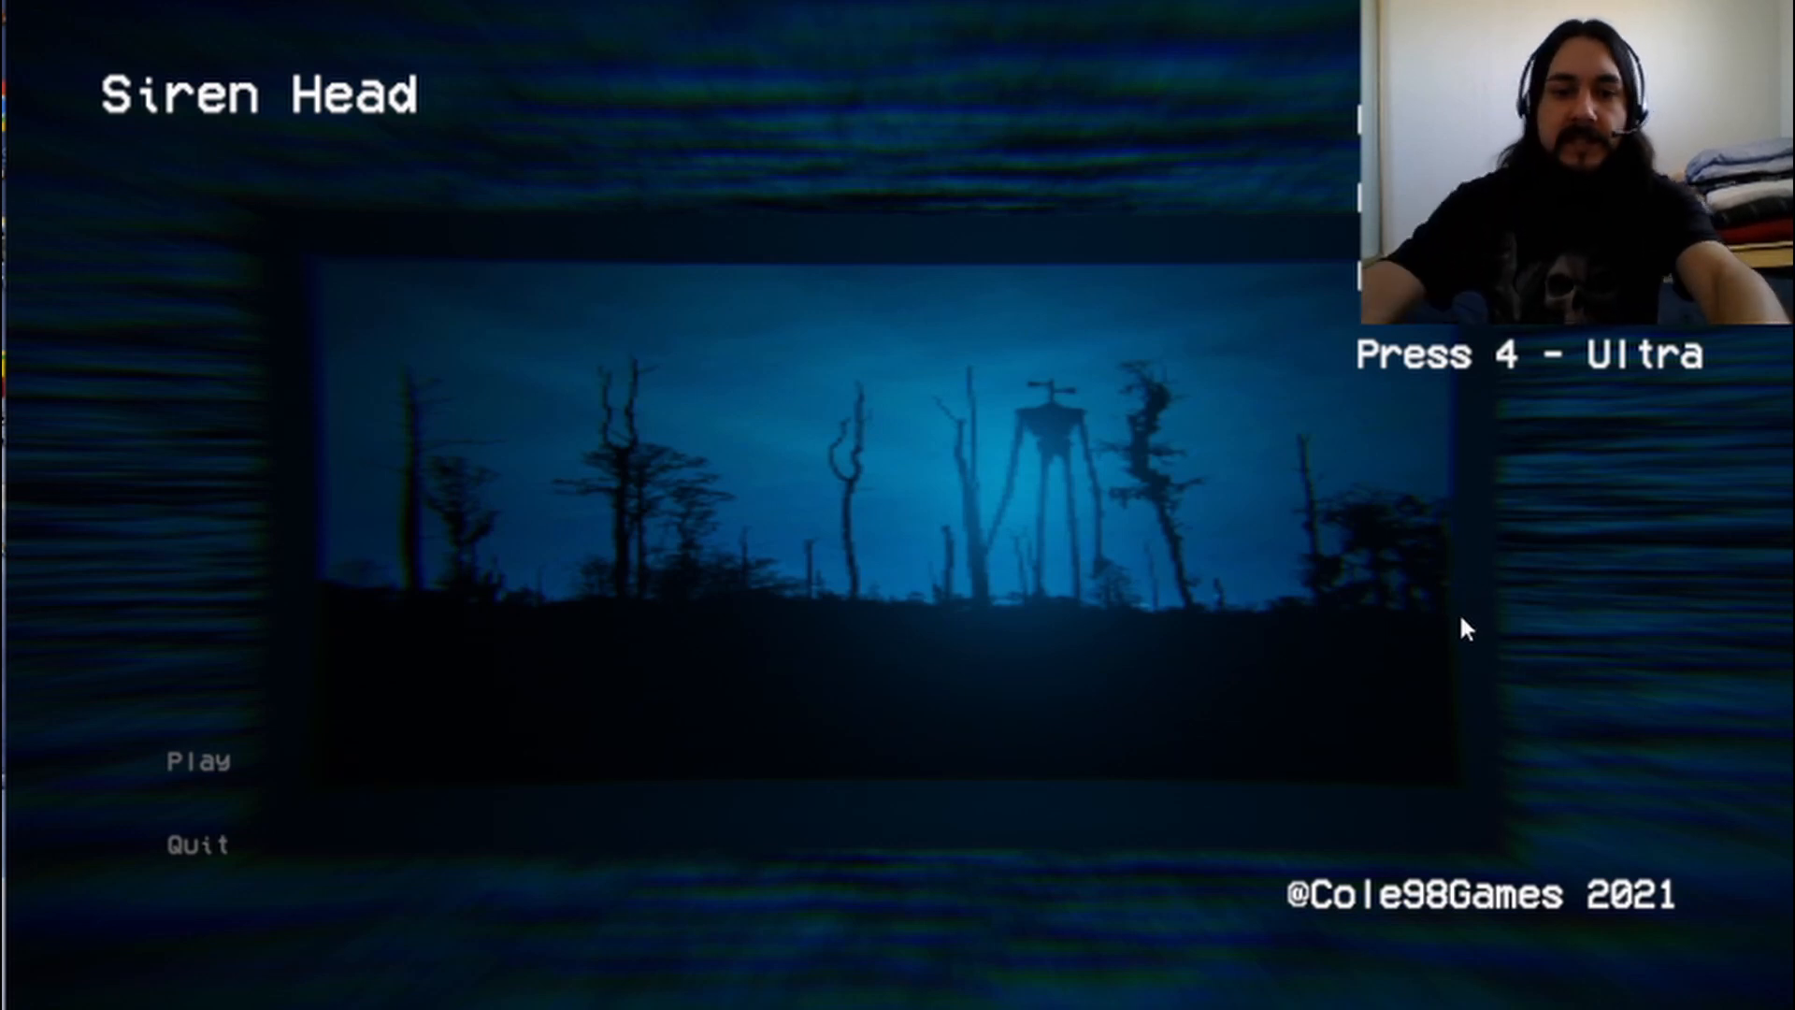
mouse_move(1094, 372)
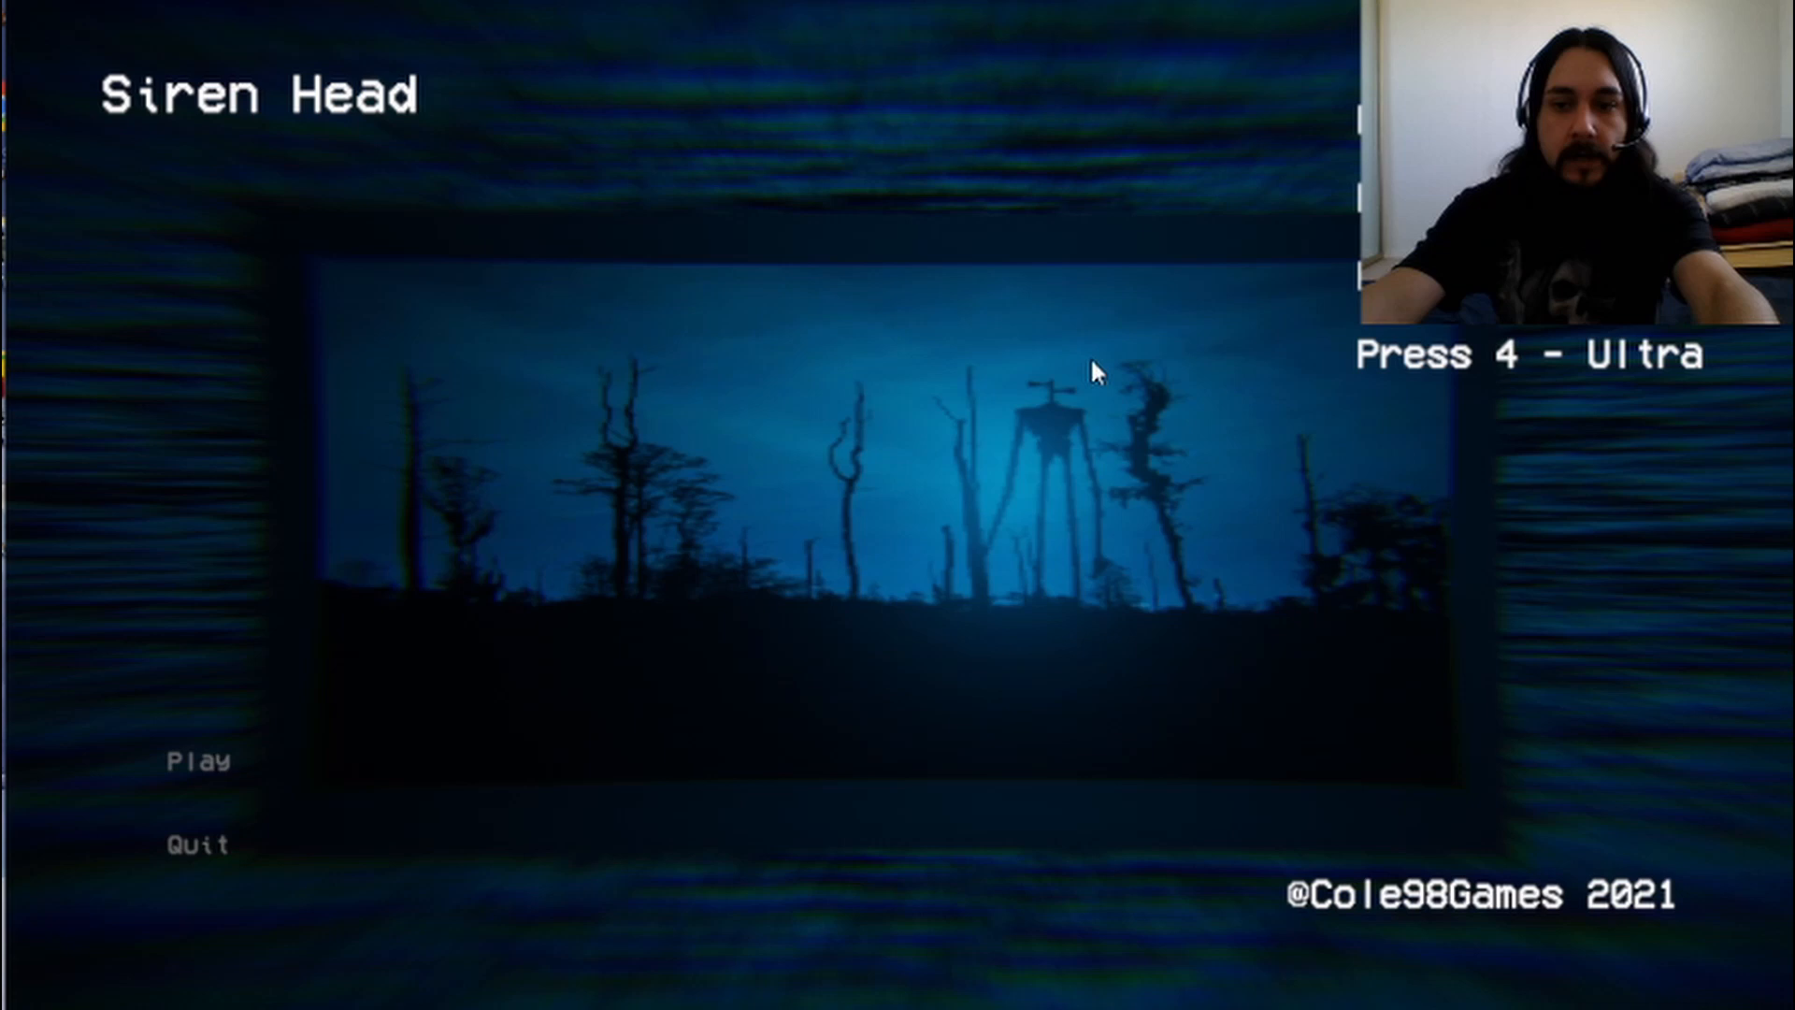
mouse_move(1250, 238)
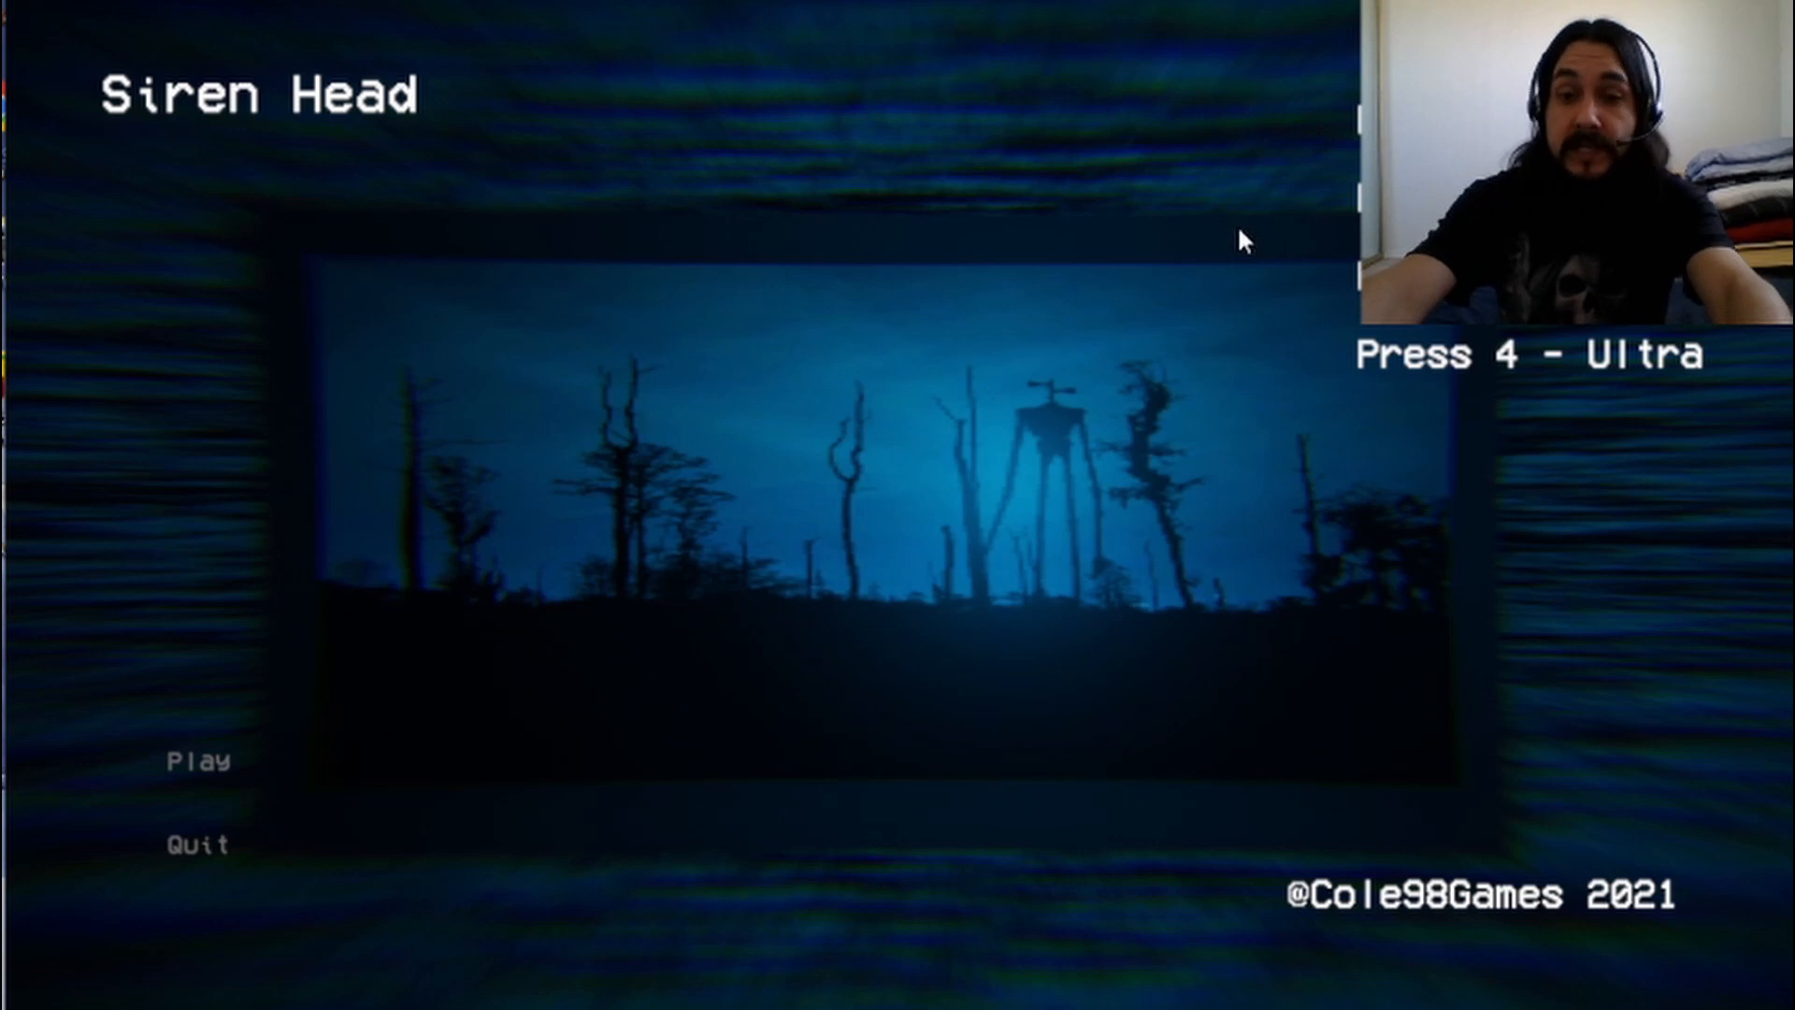
mouse_move(1141, 232)
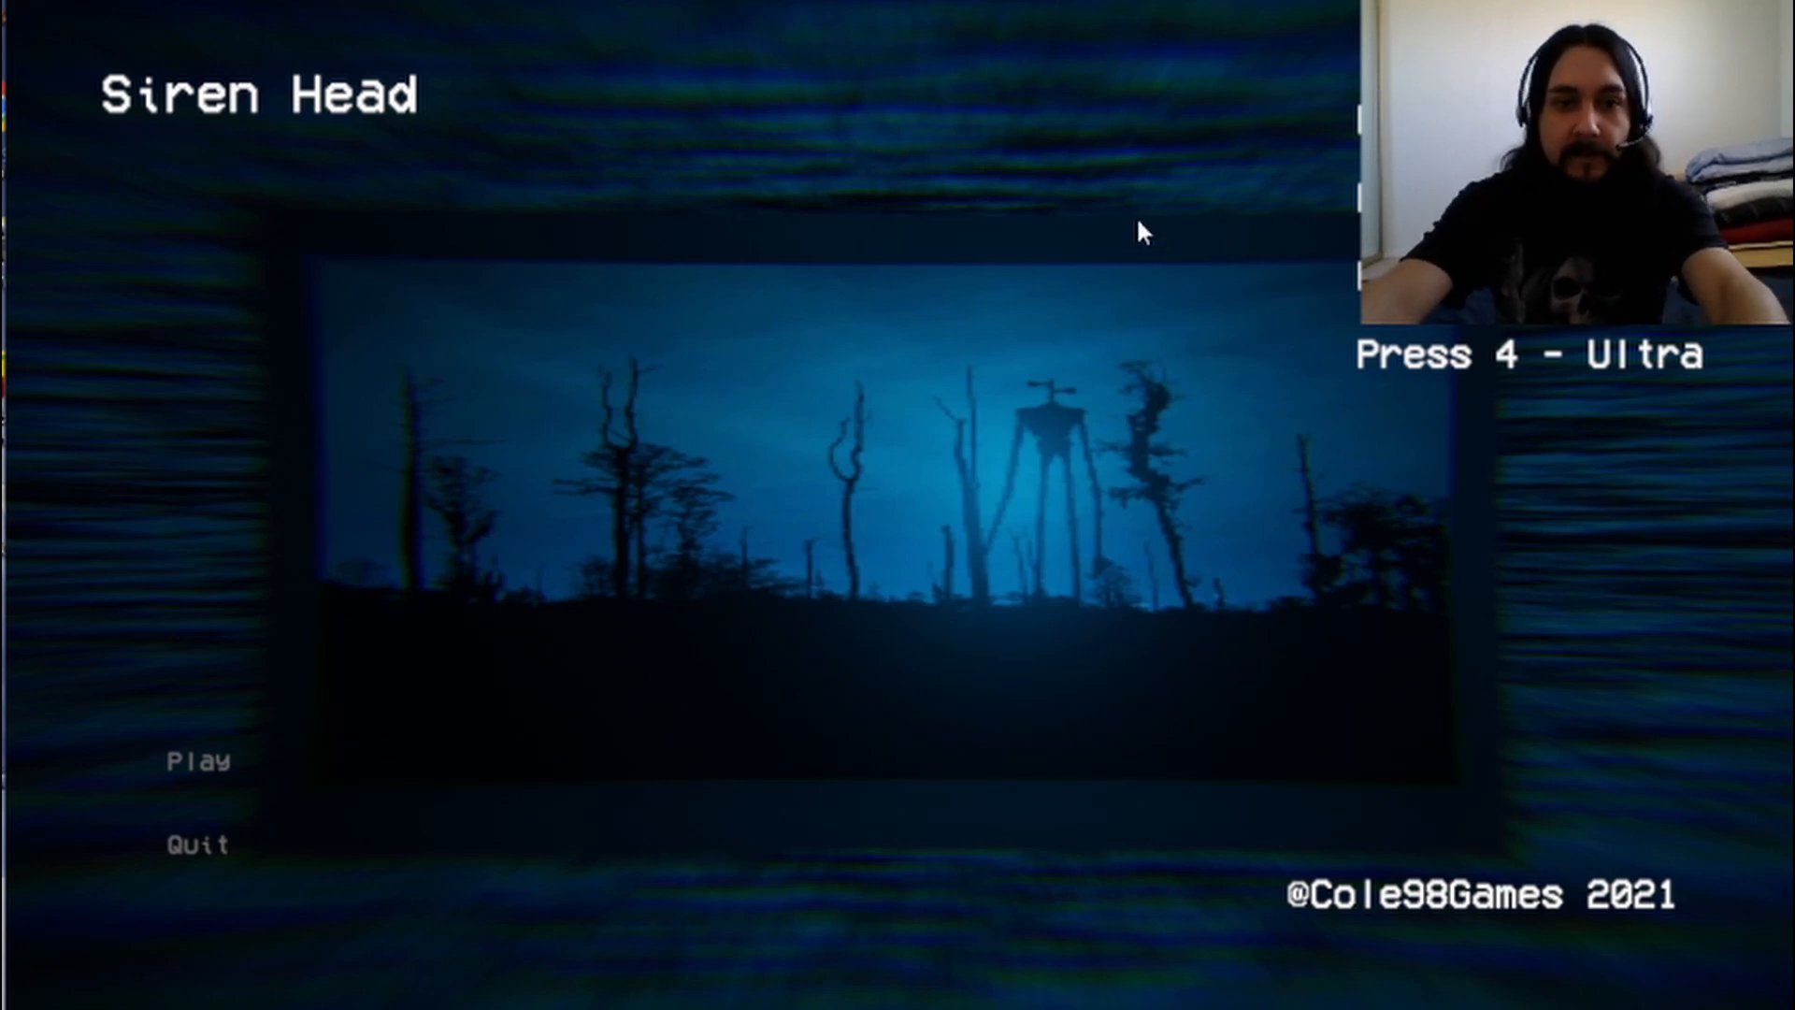
mouse_move(819, 380)
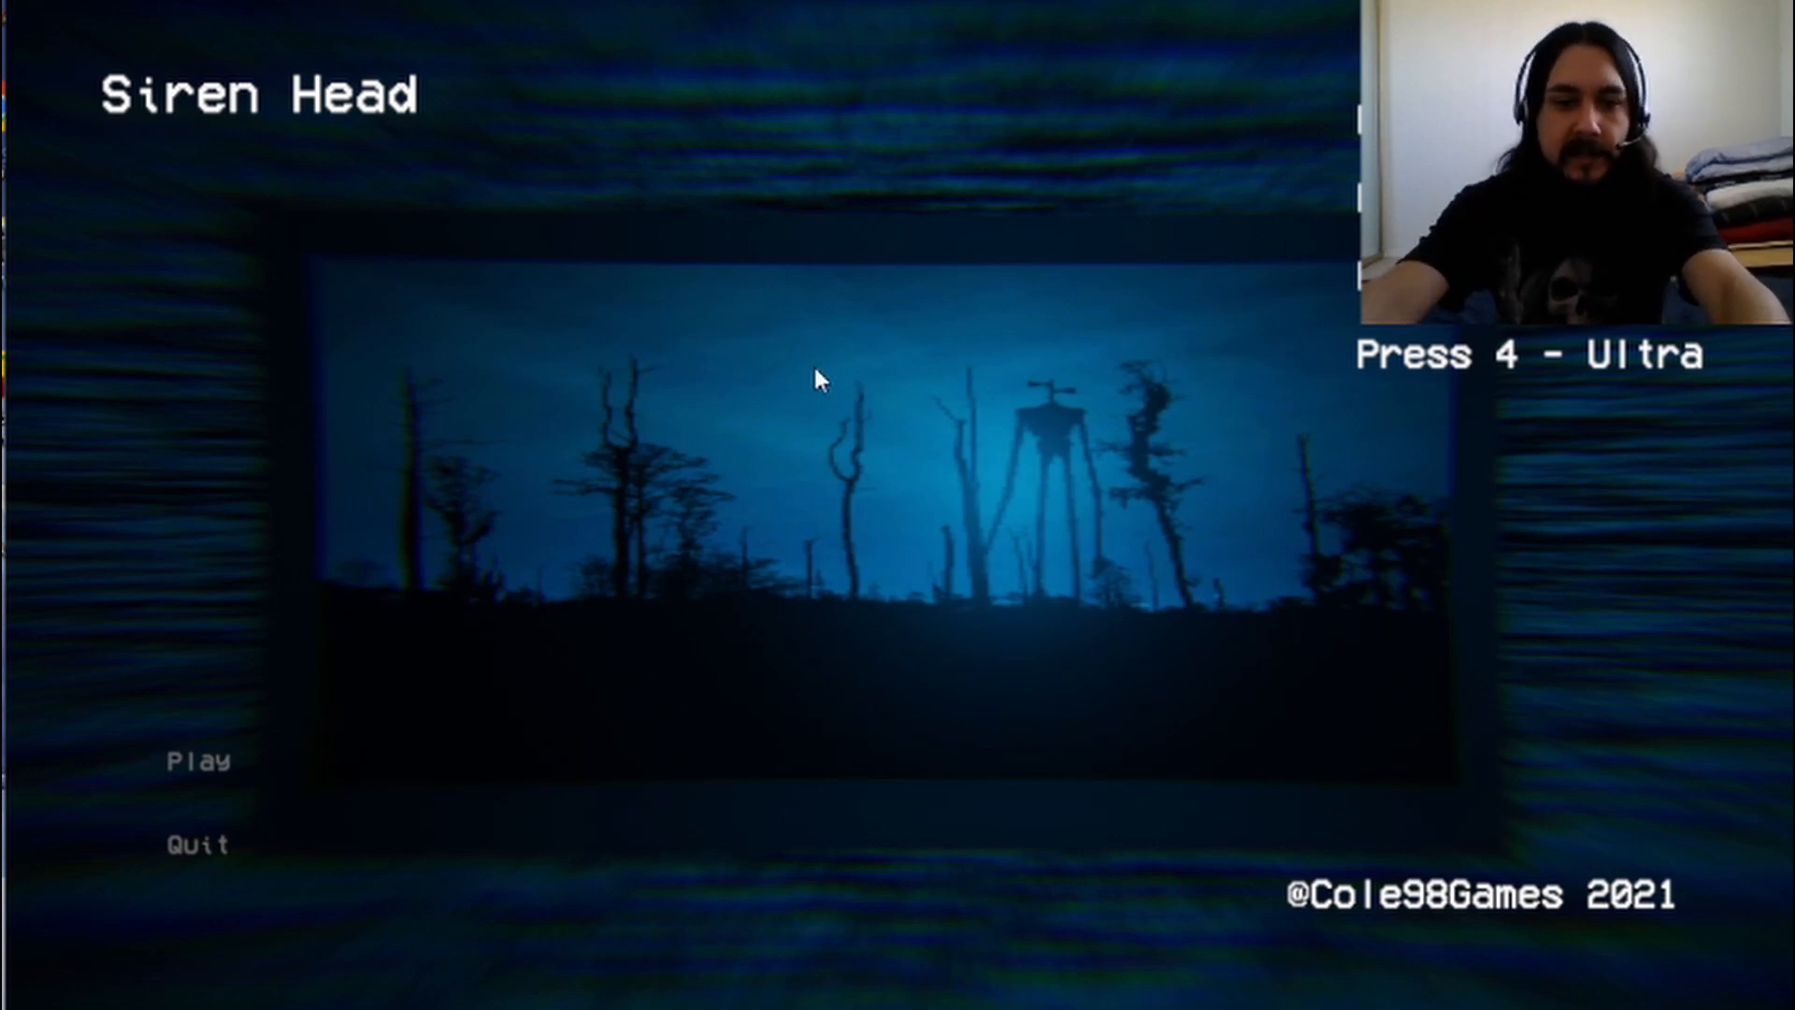
mouse_move(197, 772)
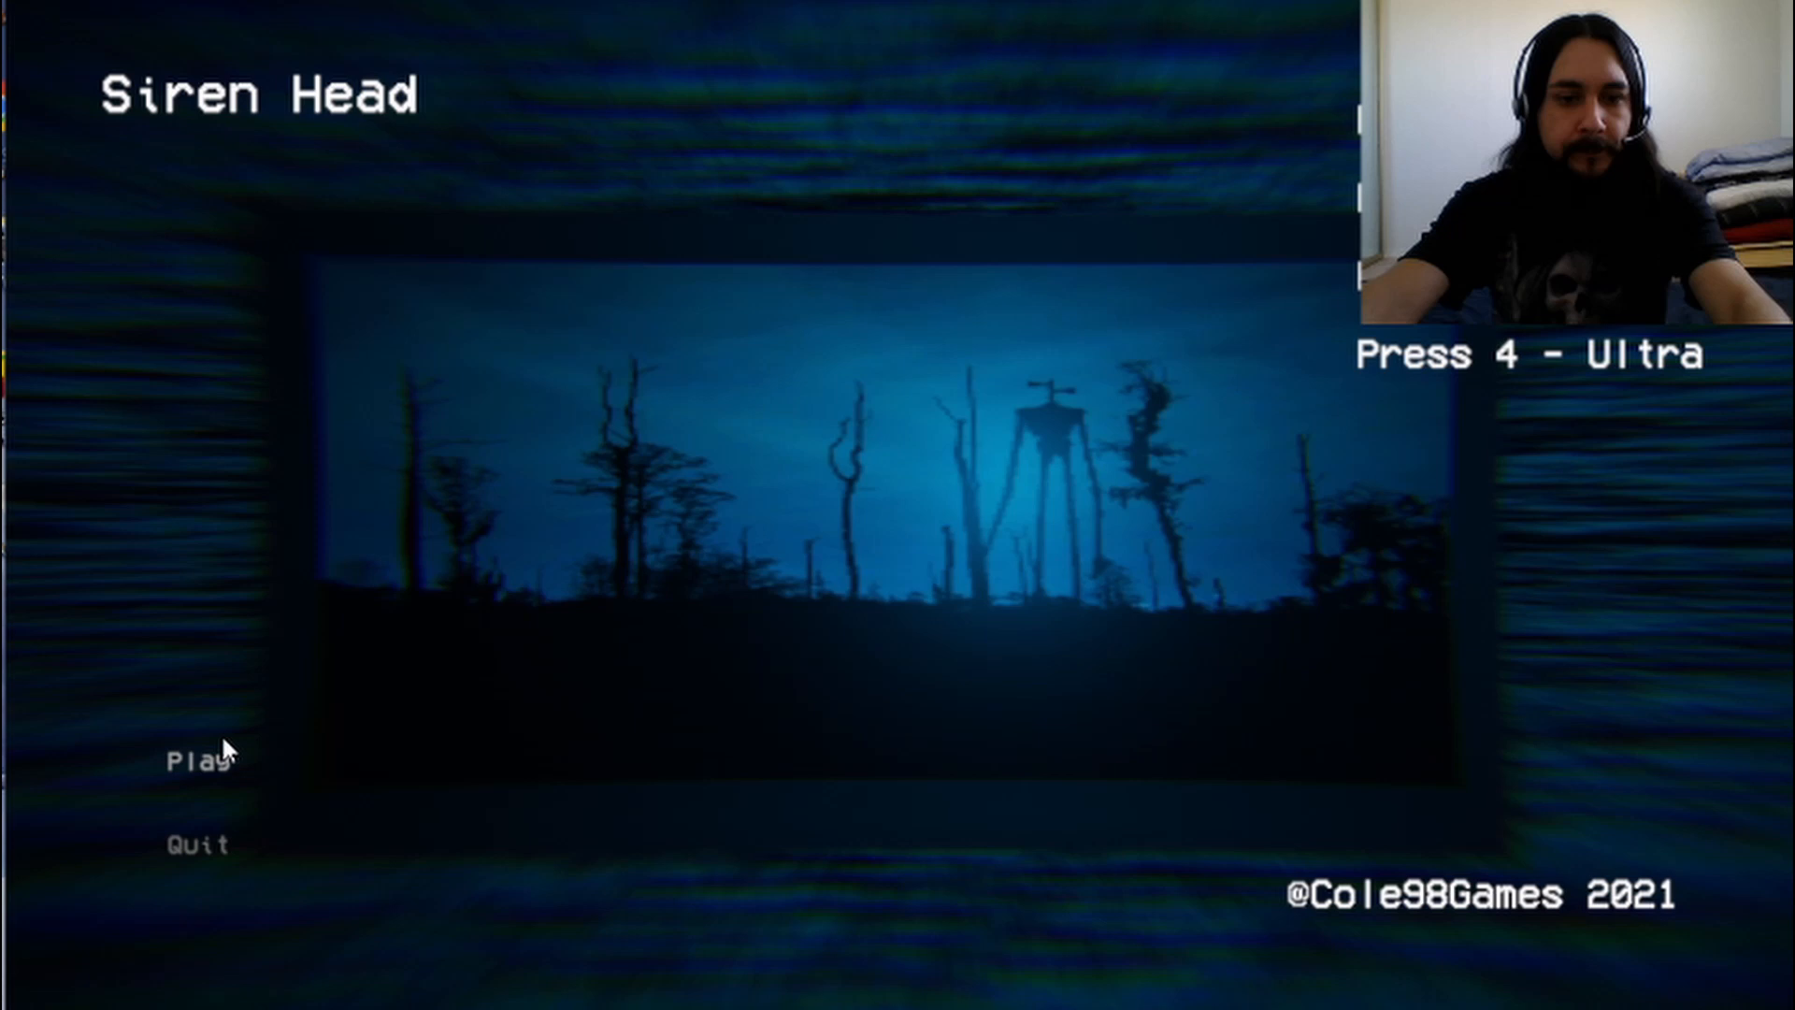
click(192, 761)
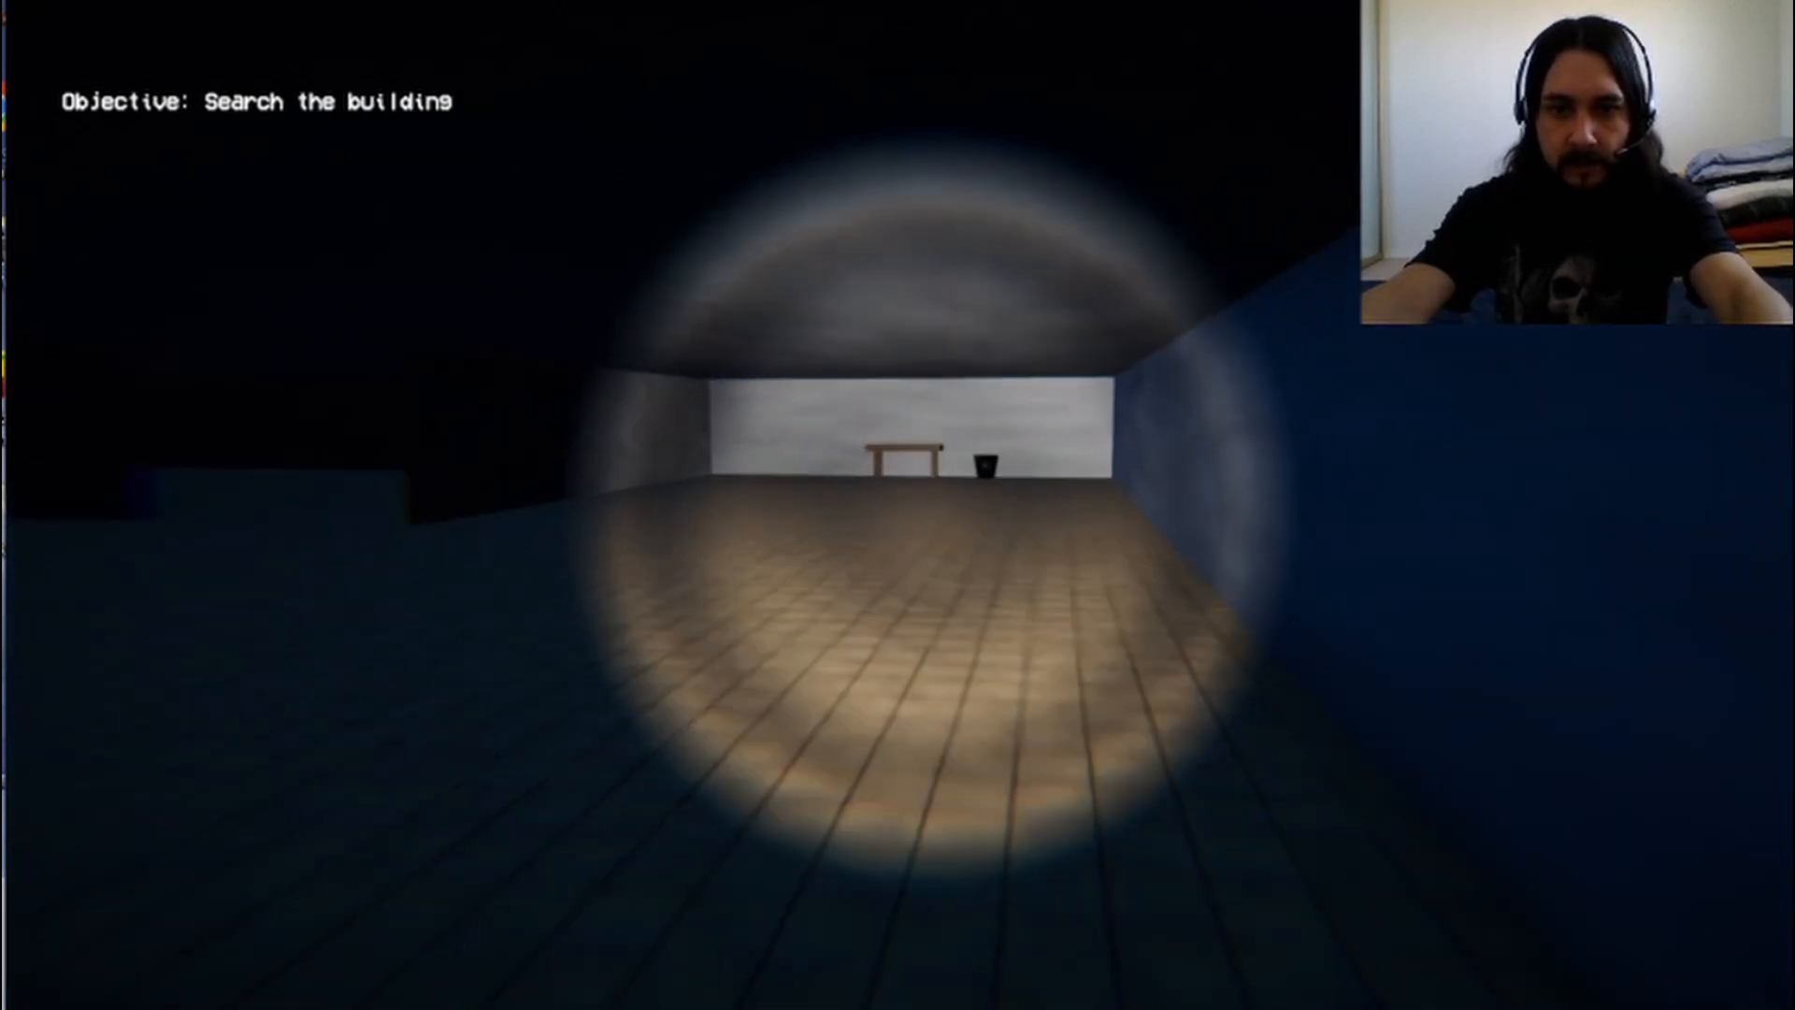
key(w)
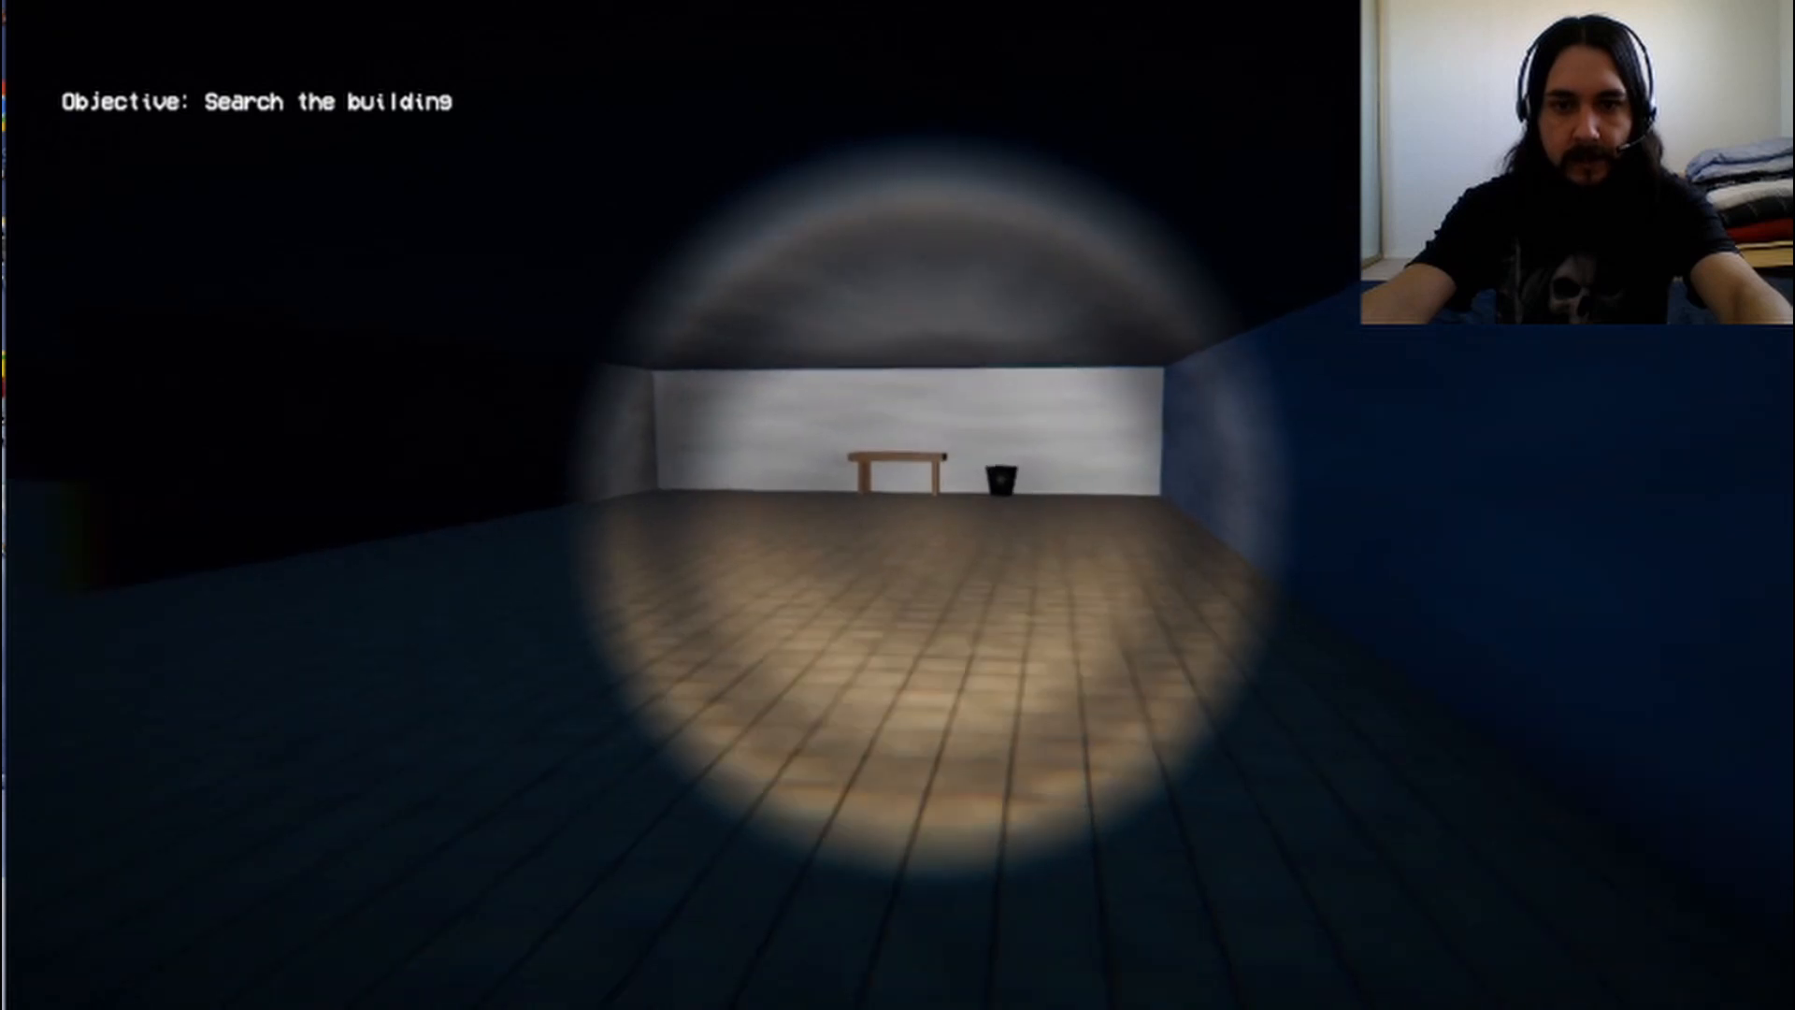
key(w)
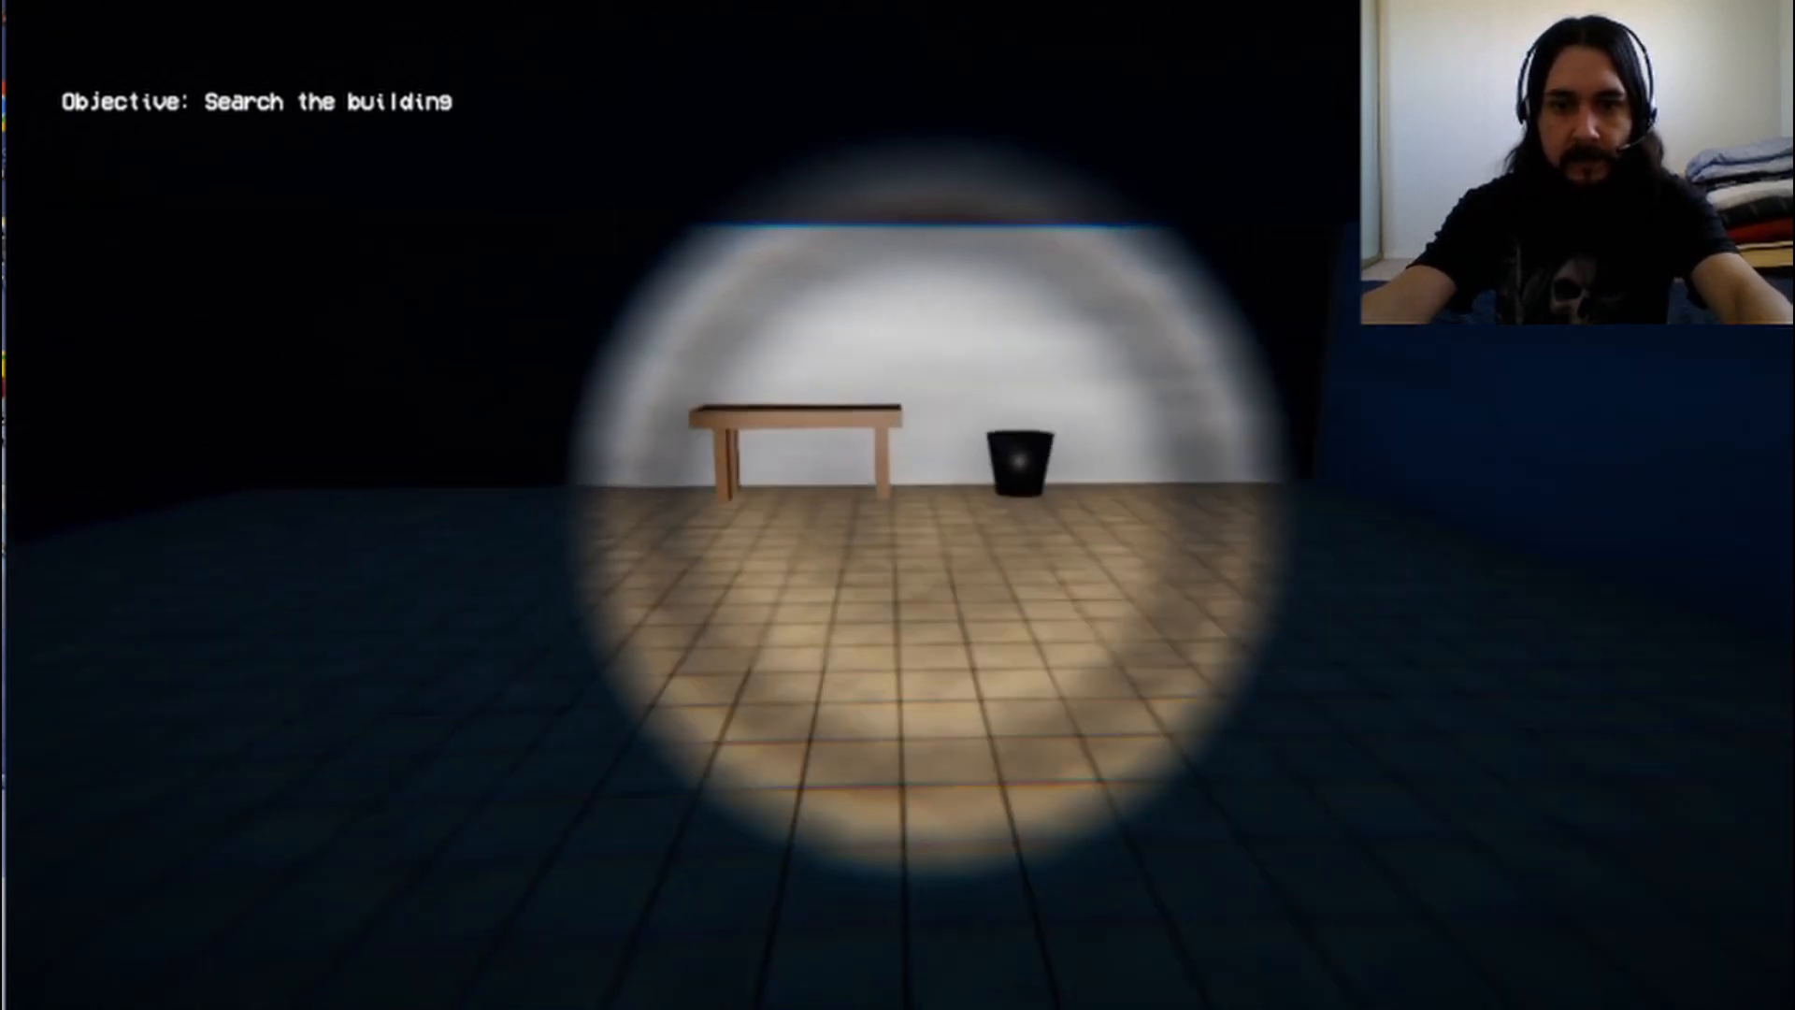
key(w)
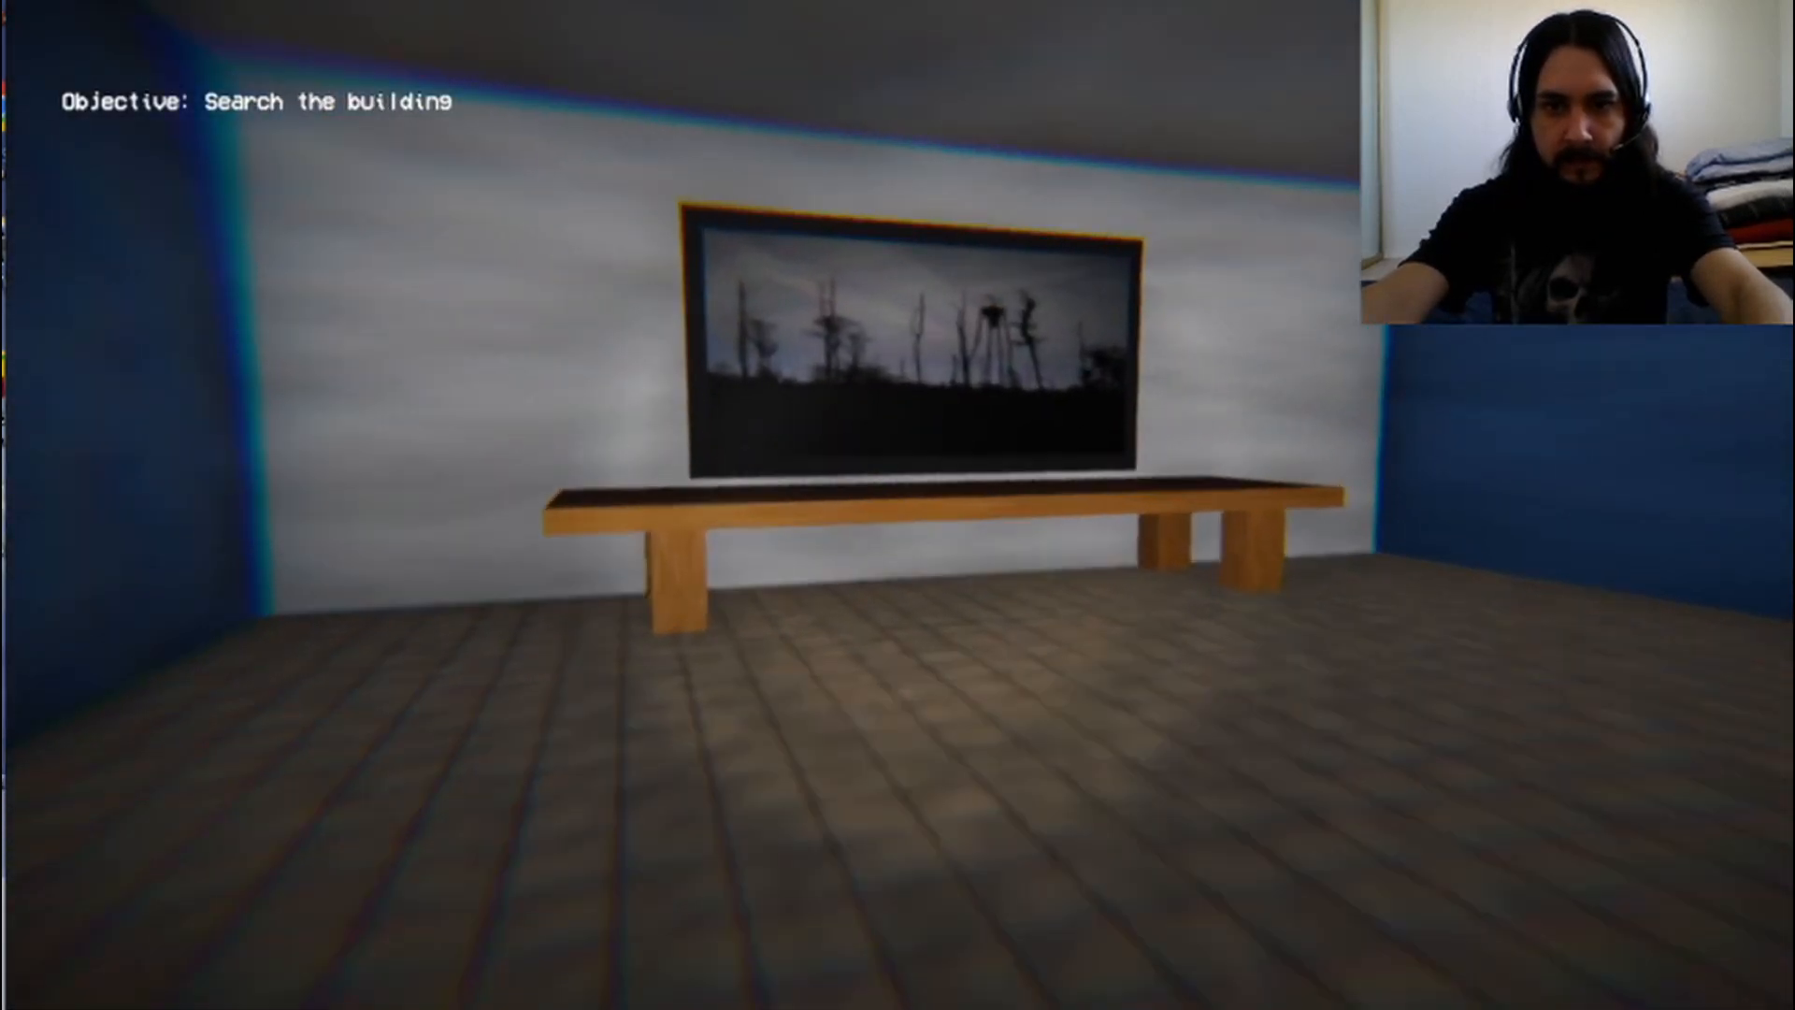
key(w)
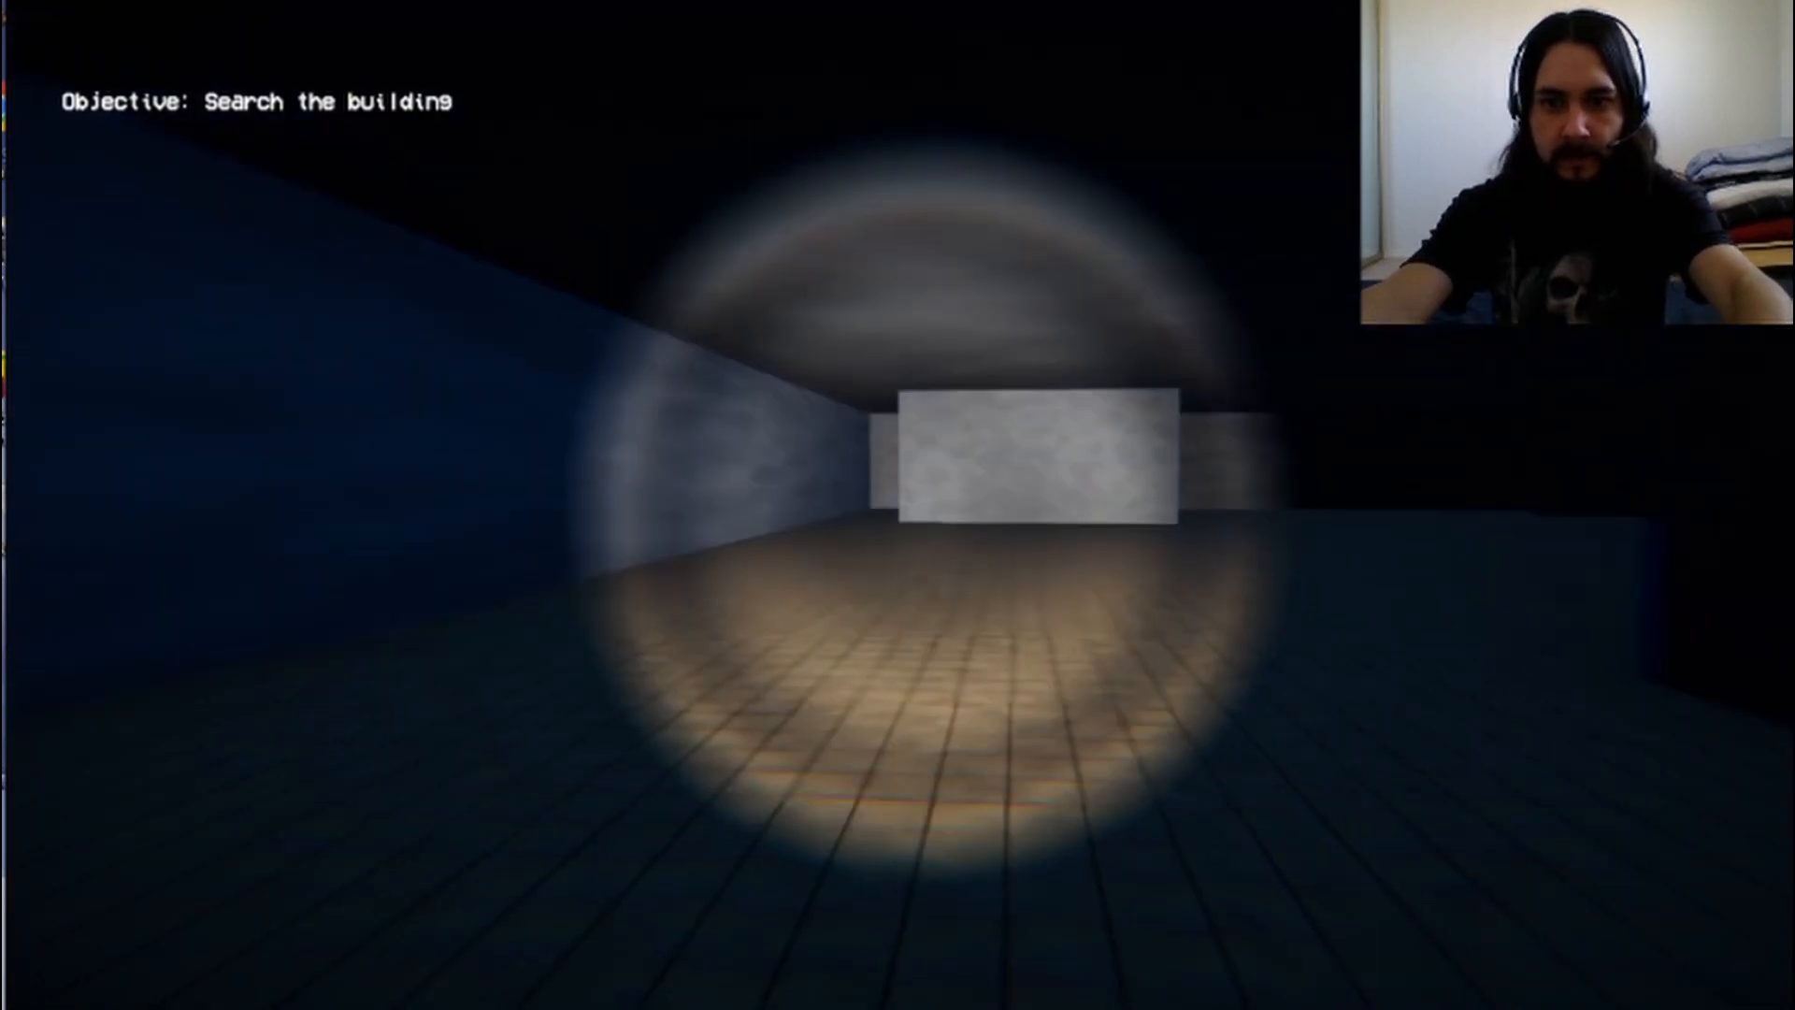
mouse_move(898, 504)
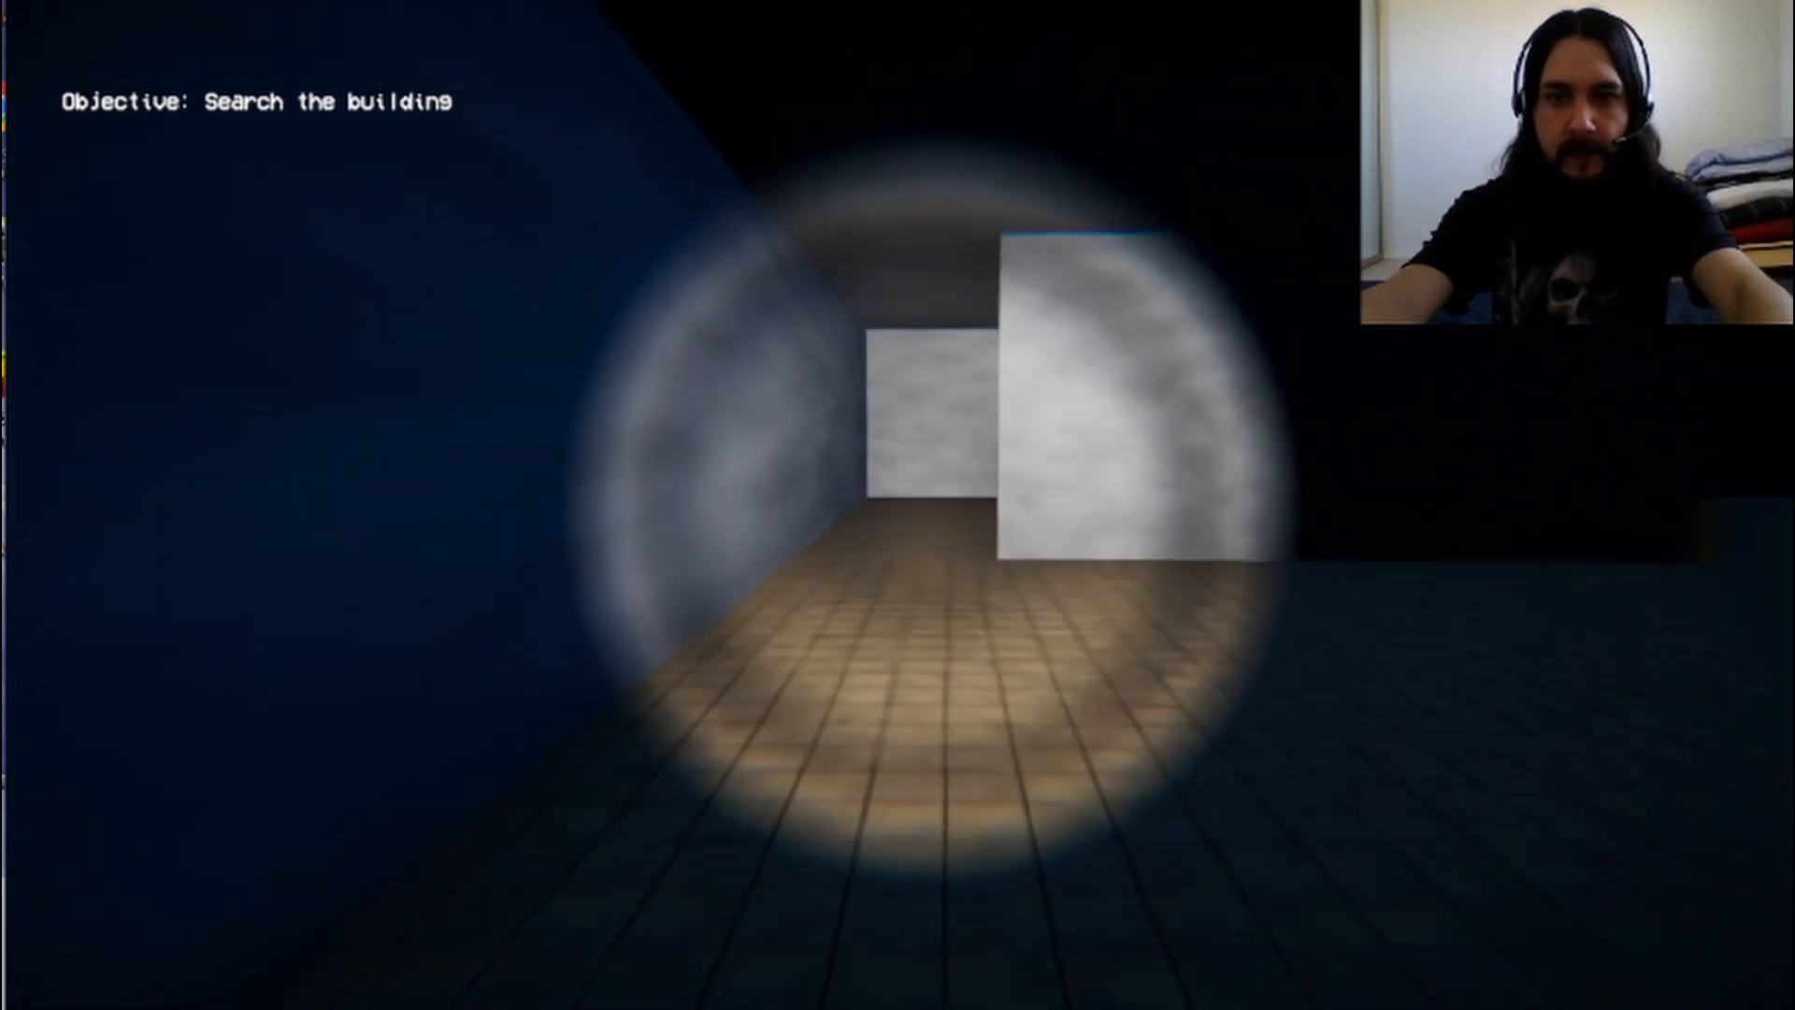
key(w)
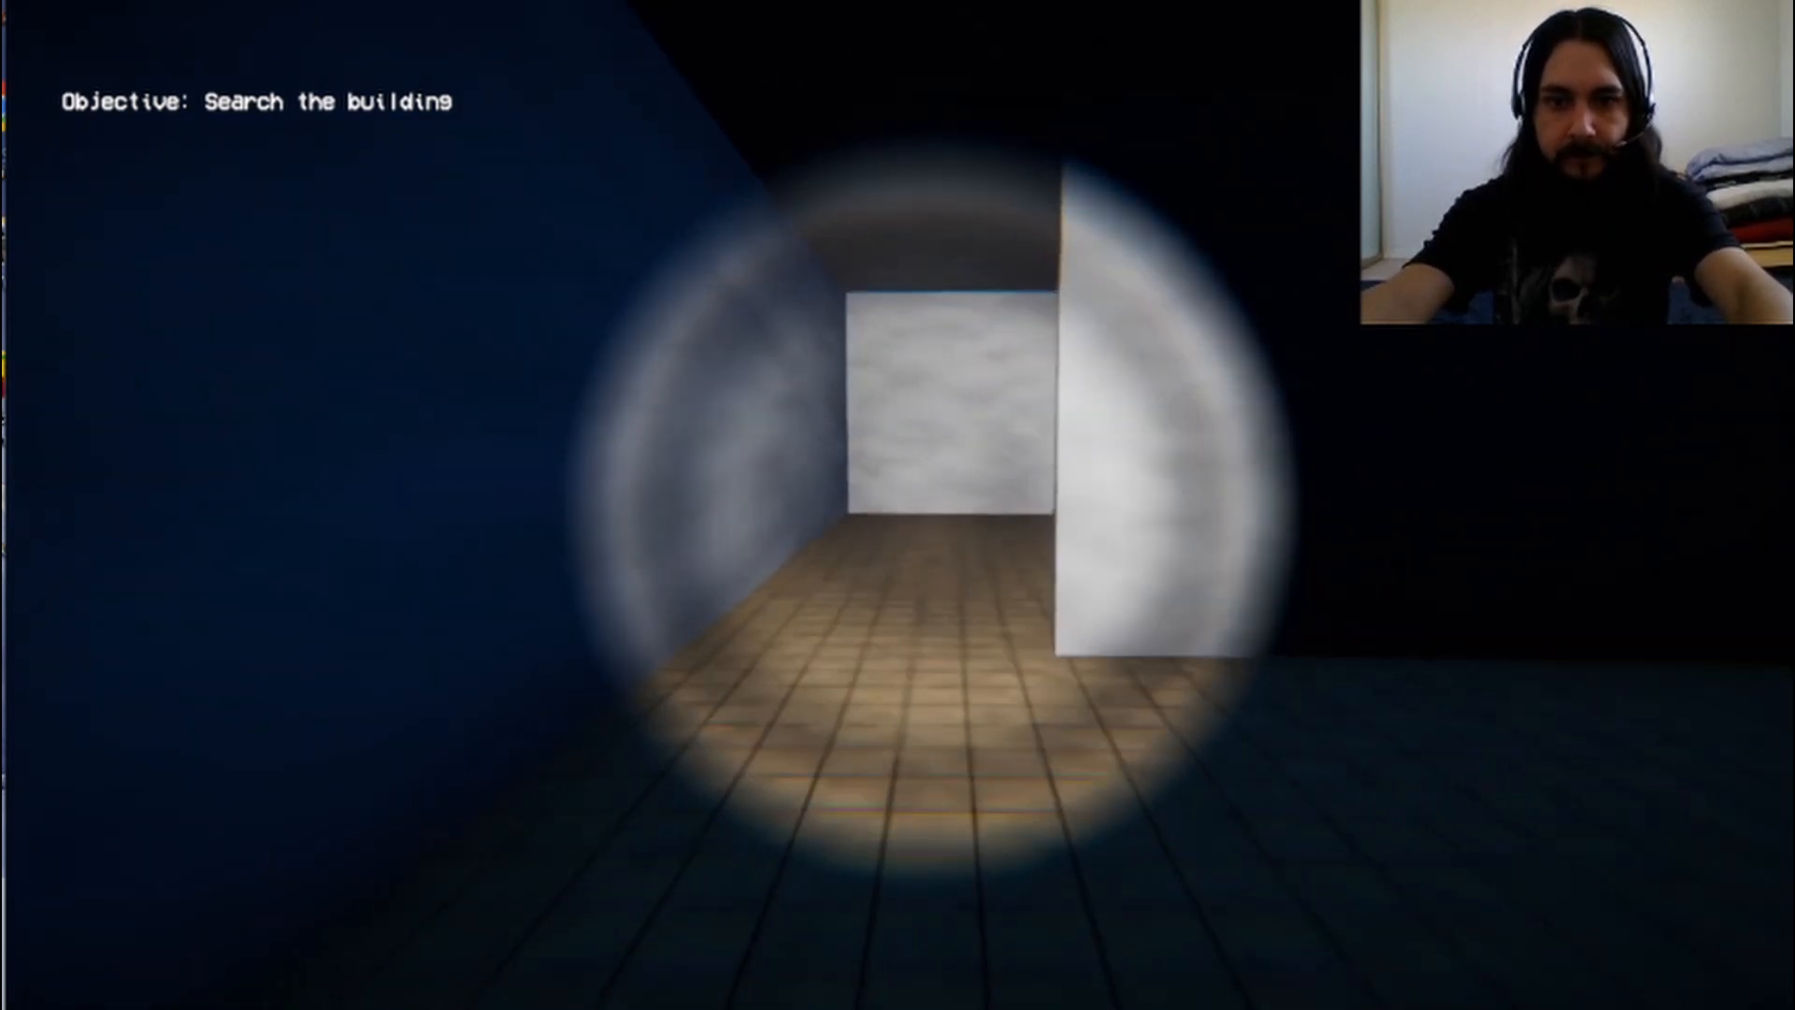
key(w)
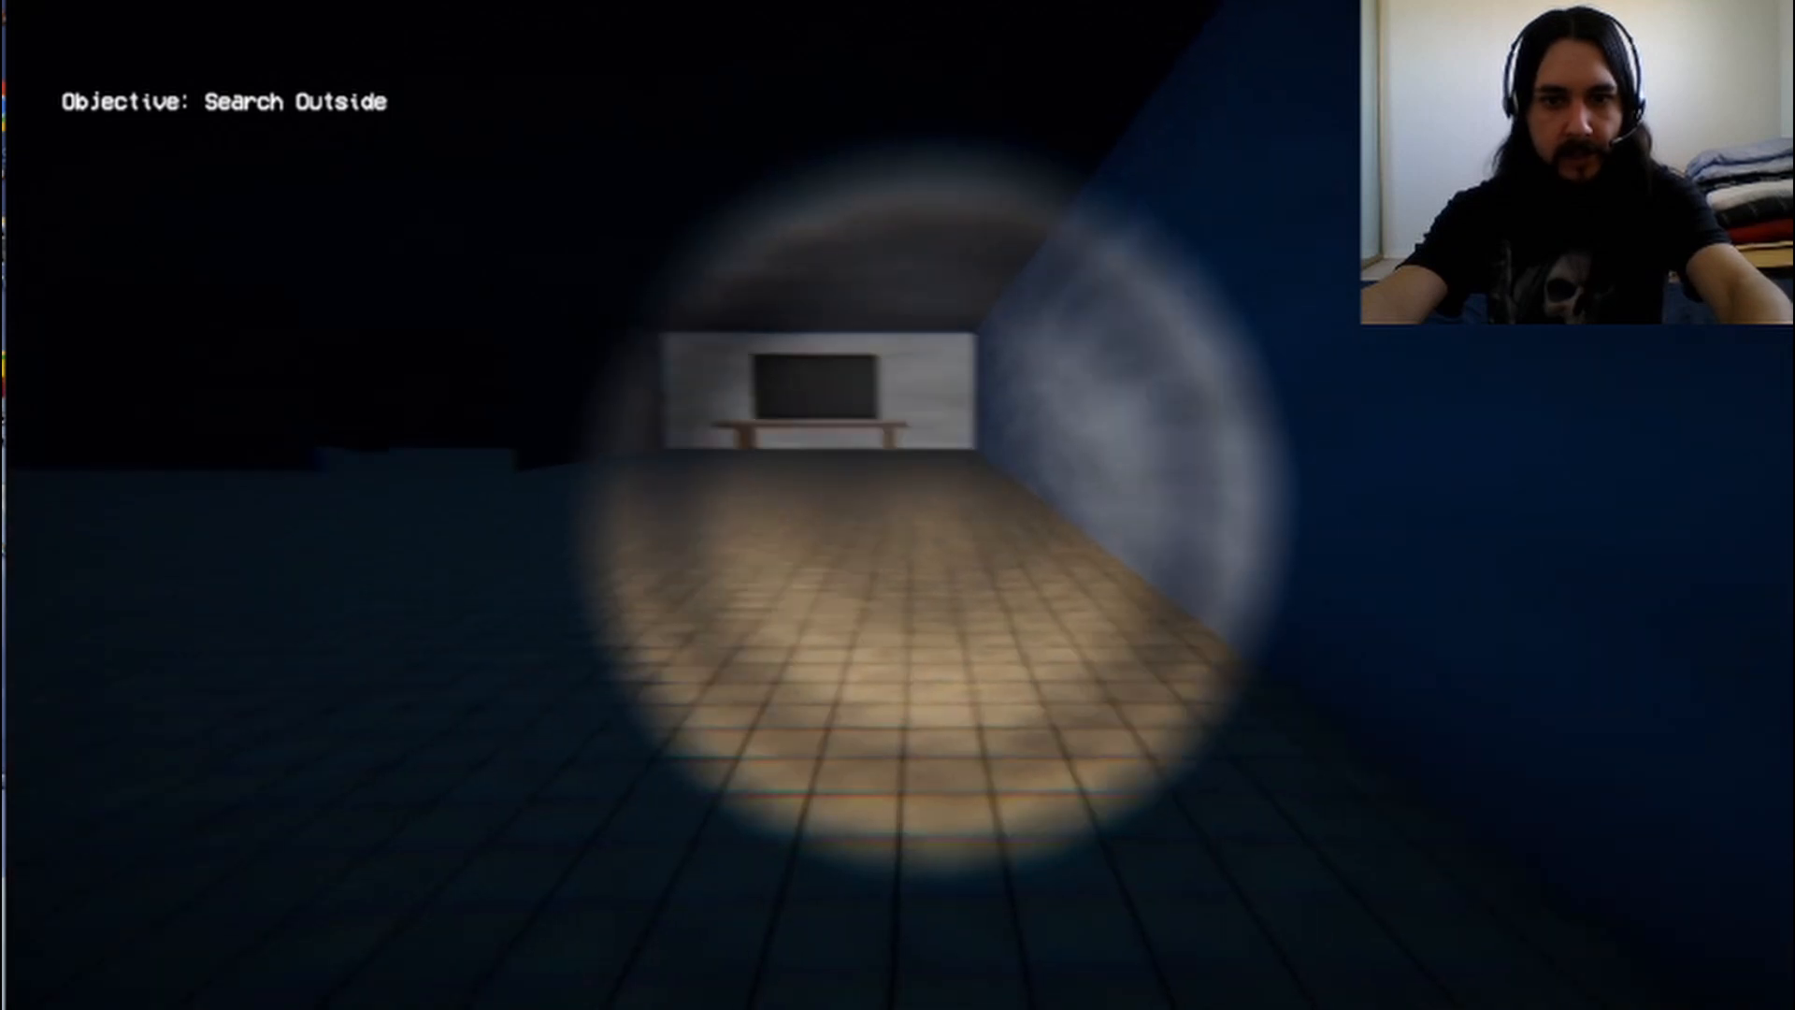
key(w)
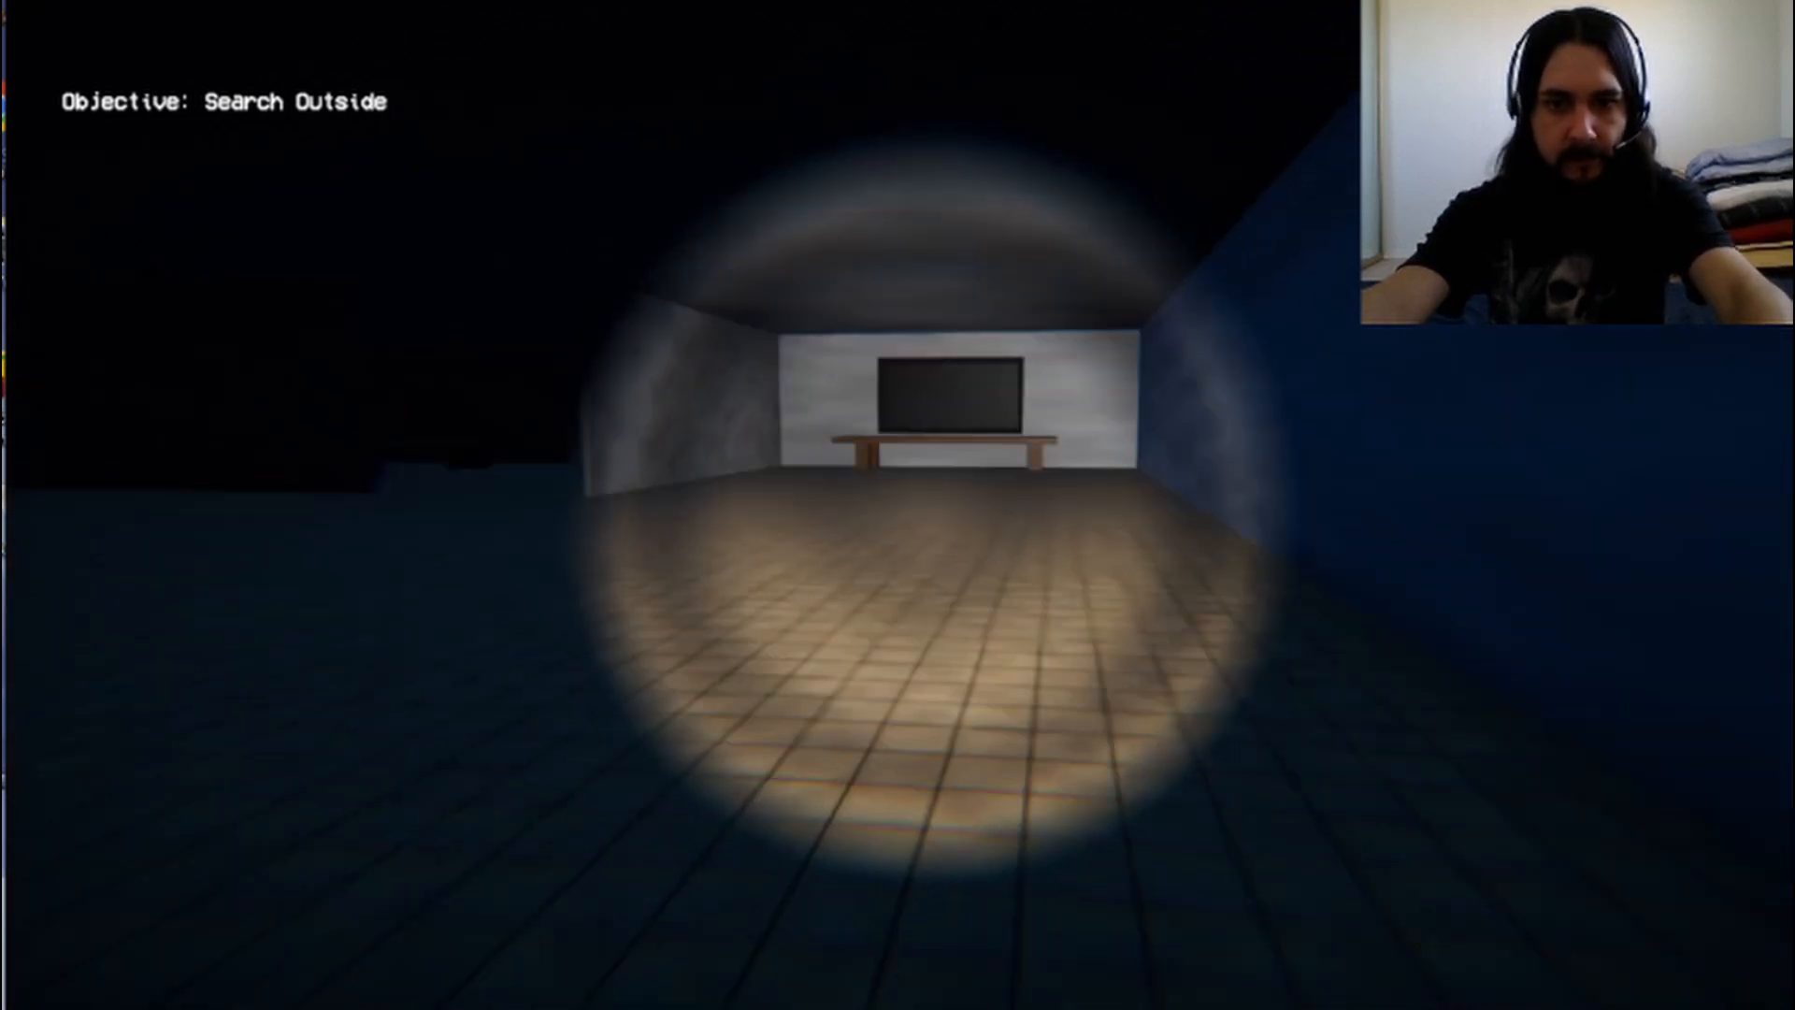
key(w)
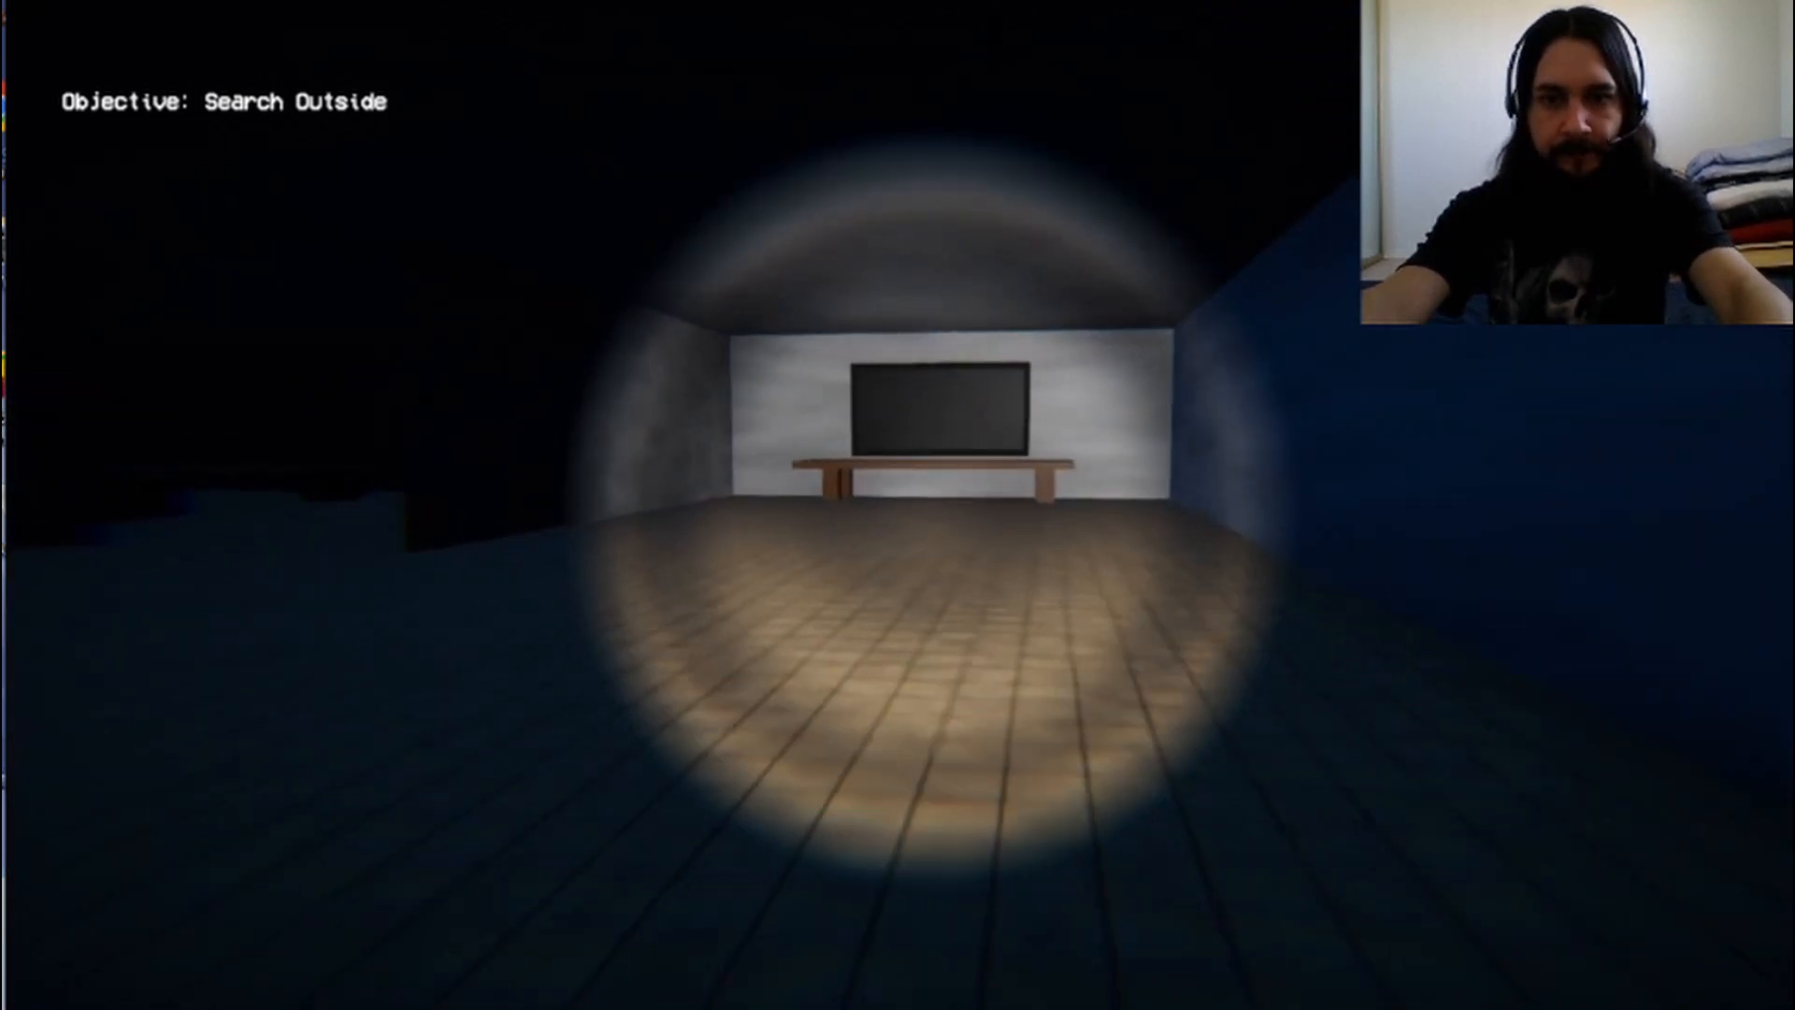
key(w)
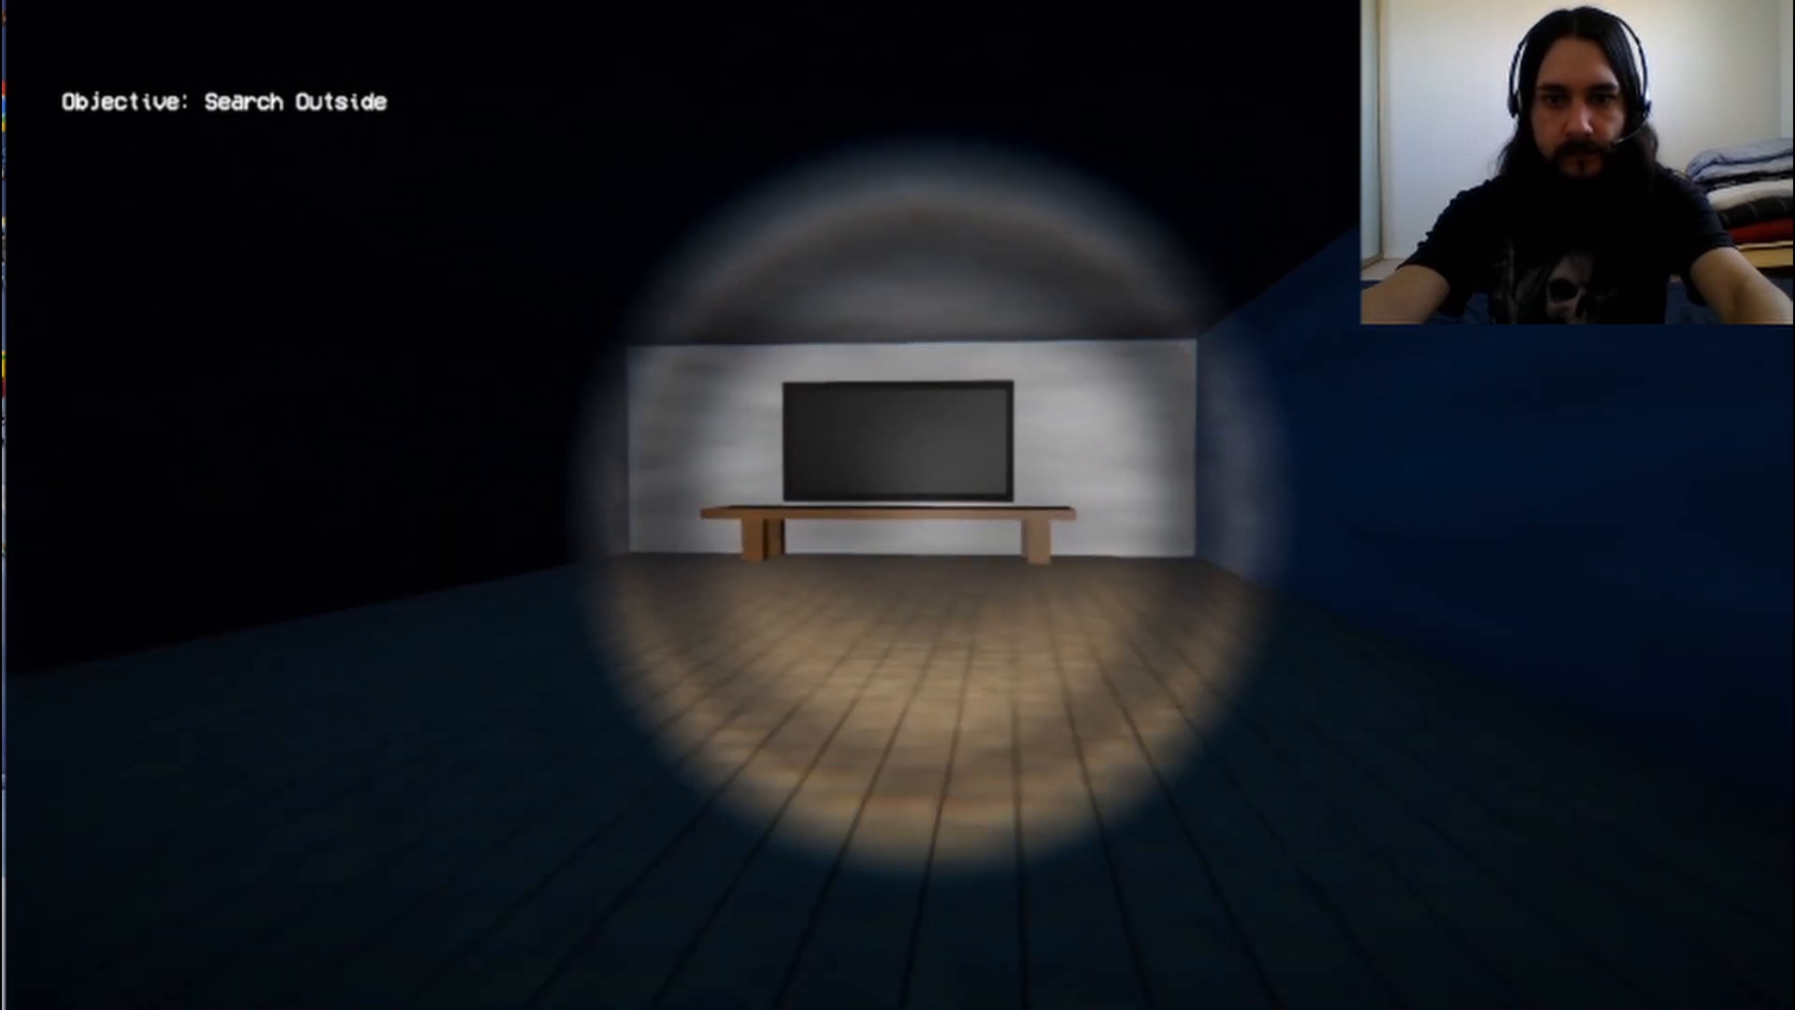